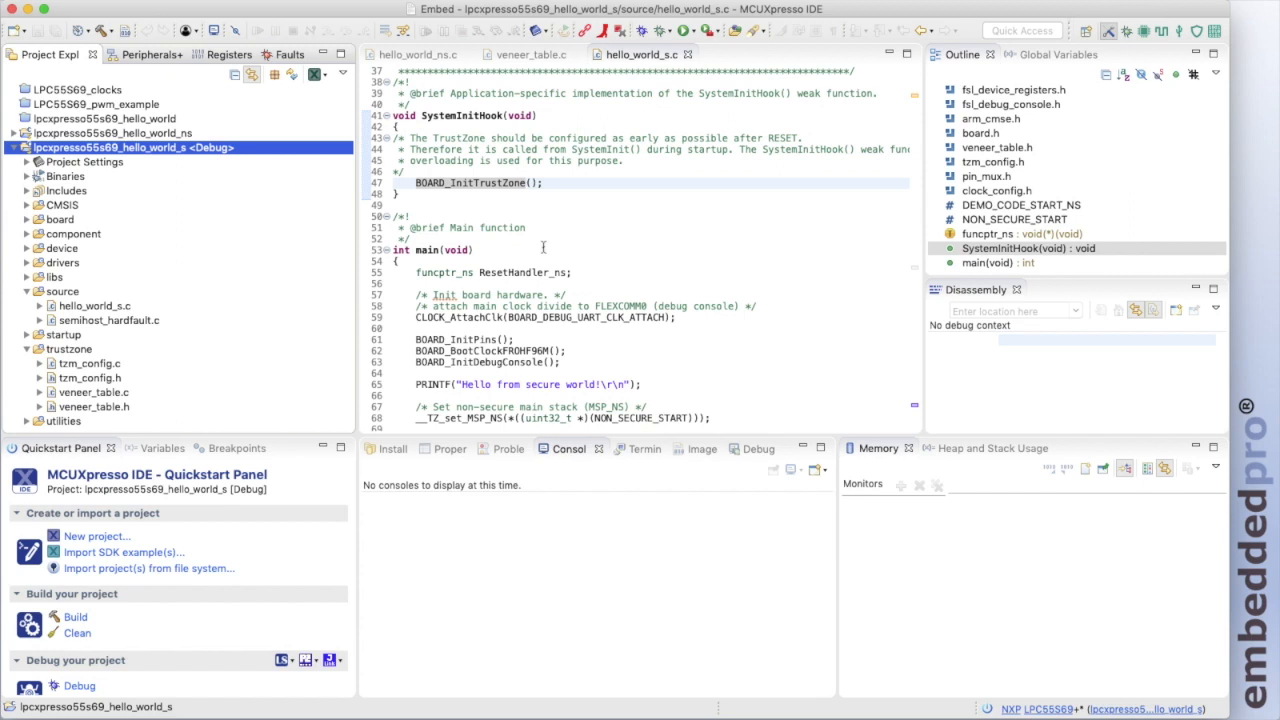
pyautogui.moveTo(178, 148)
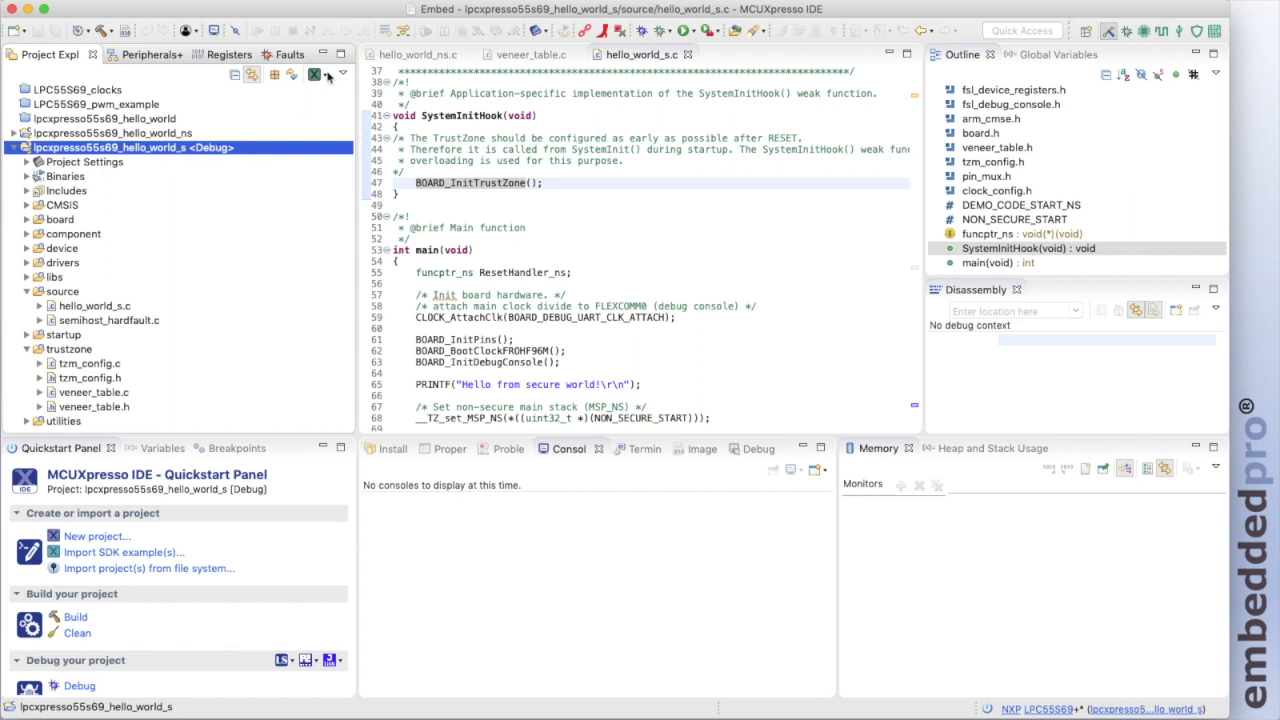
# - Launch the TEE tool to show user memory regions and the security attribution map
pyautogui.click(328, 74)
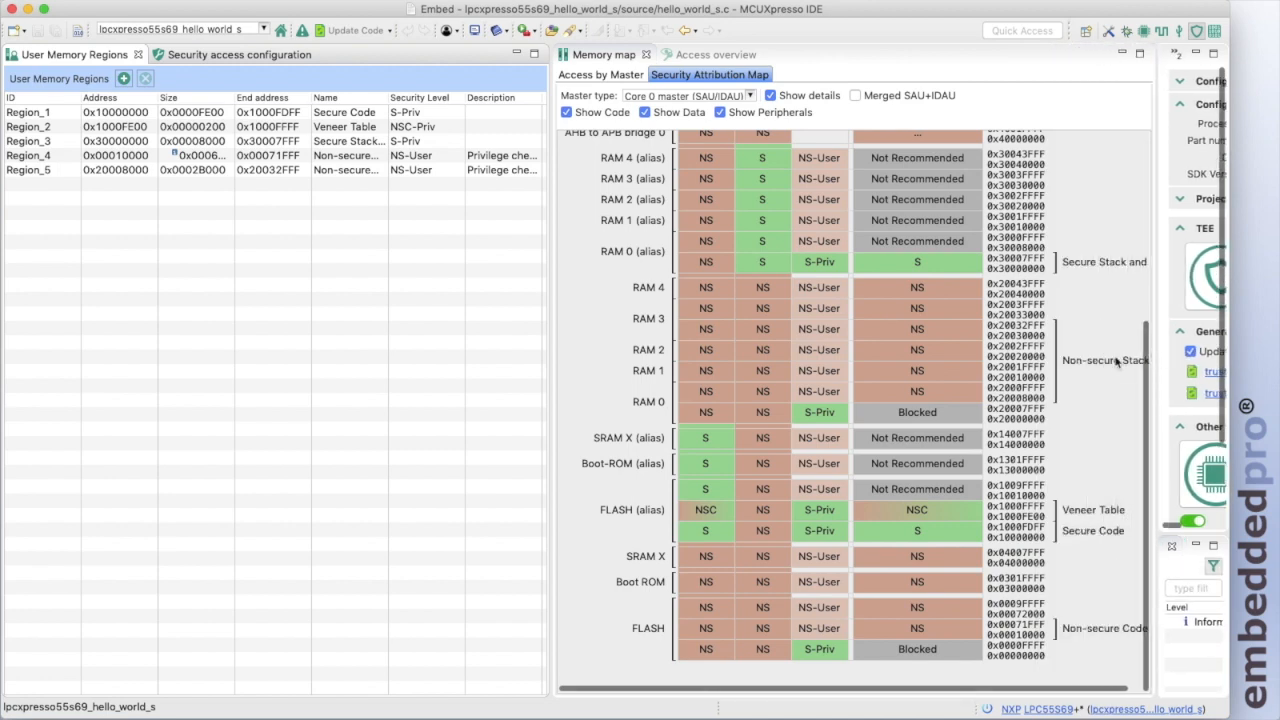
pyautogui.scroll(3)
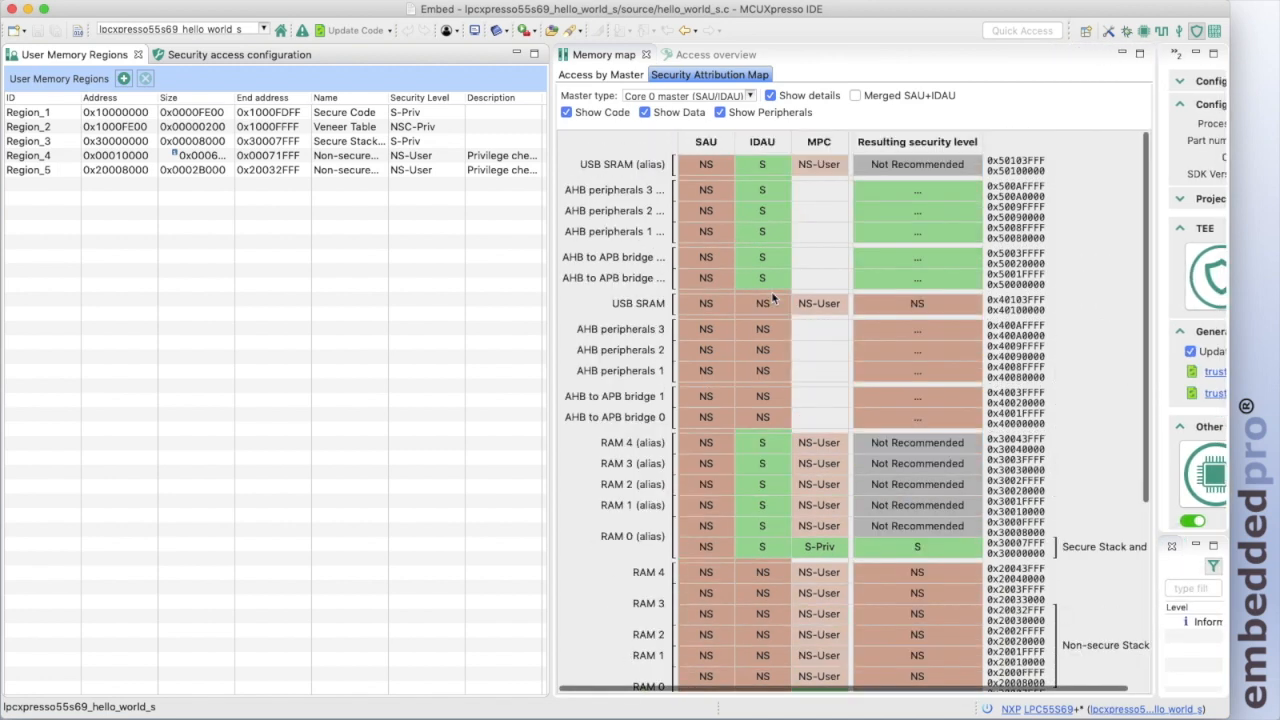
pyautogui.scroll(-3)
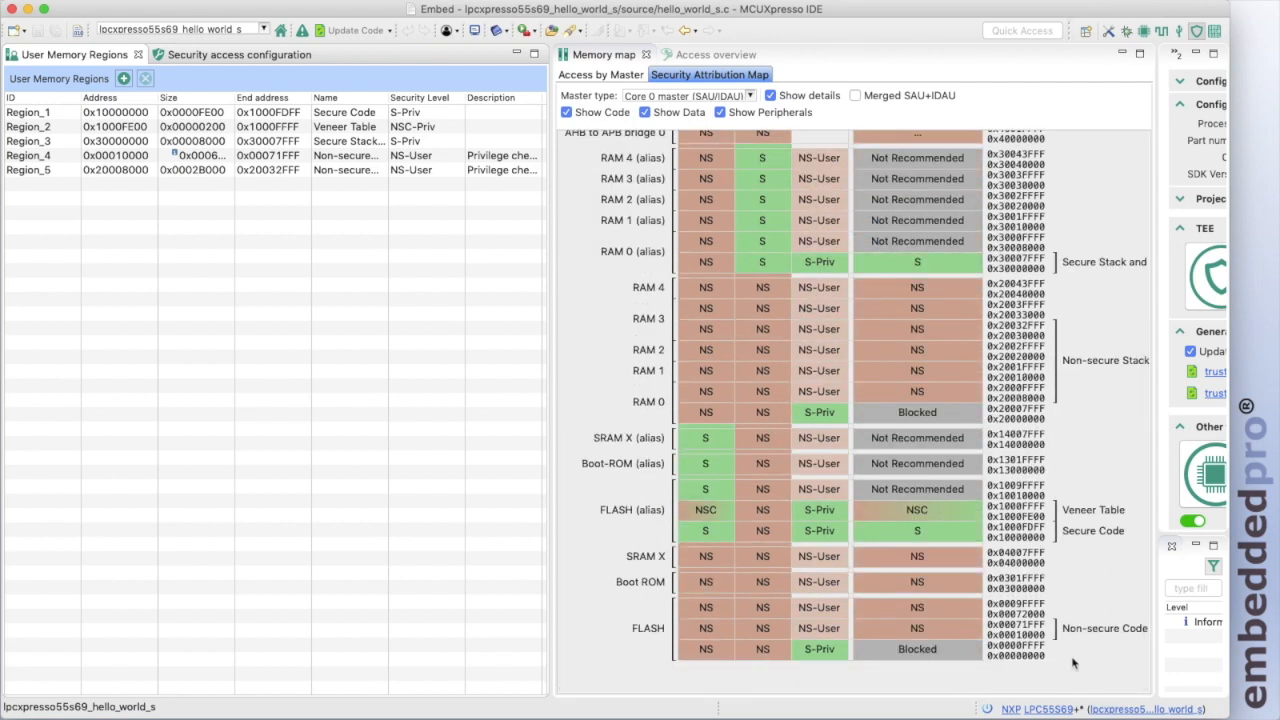
pyautogui.moveTo(784, 288)
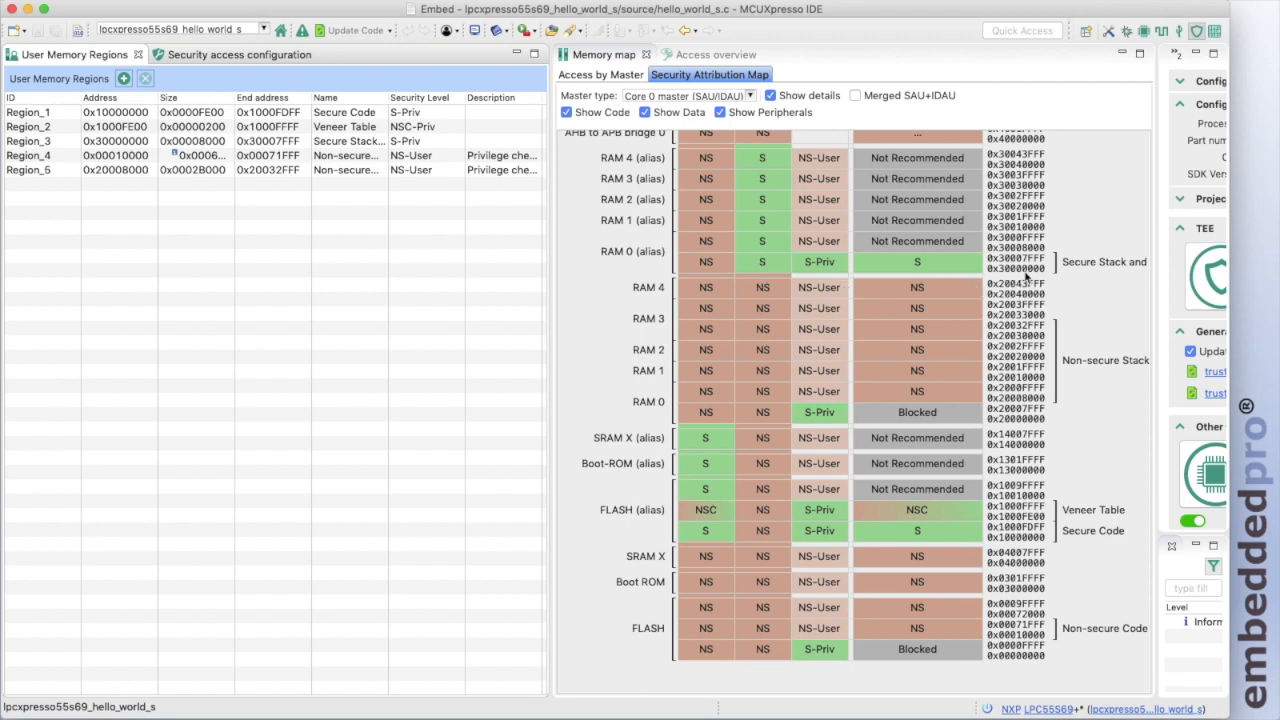
pyautogui.moveTo(770, 310)
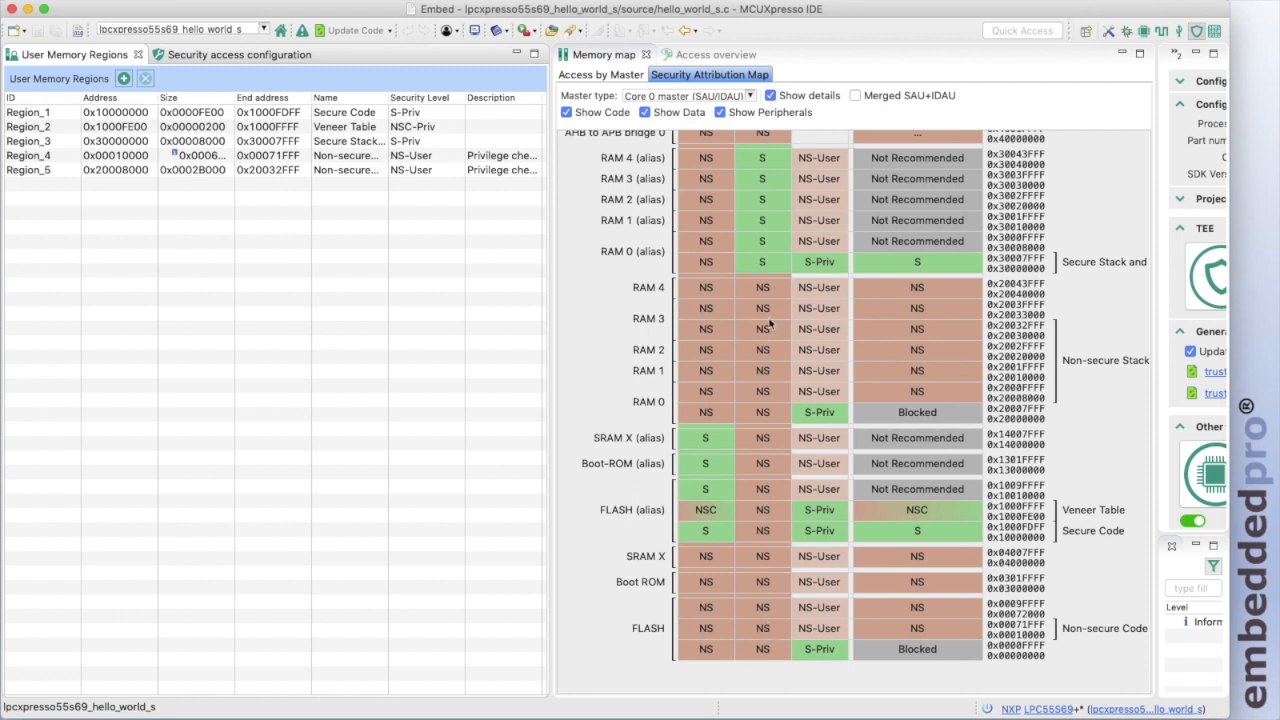
pyautogui.scroll(3)
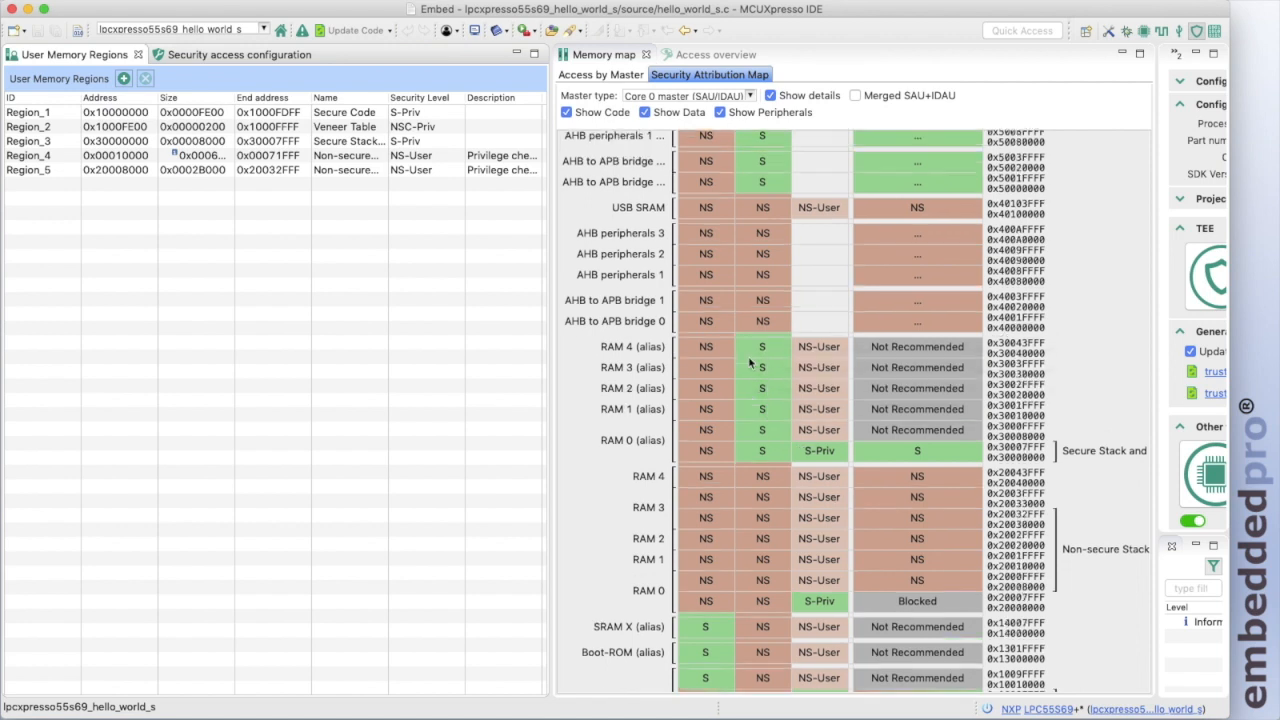
pyautogui.scroll(3)
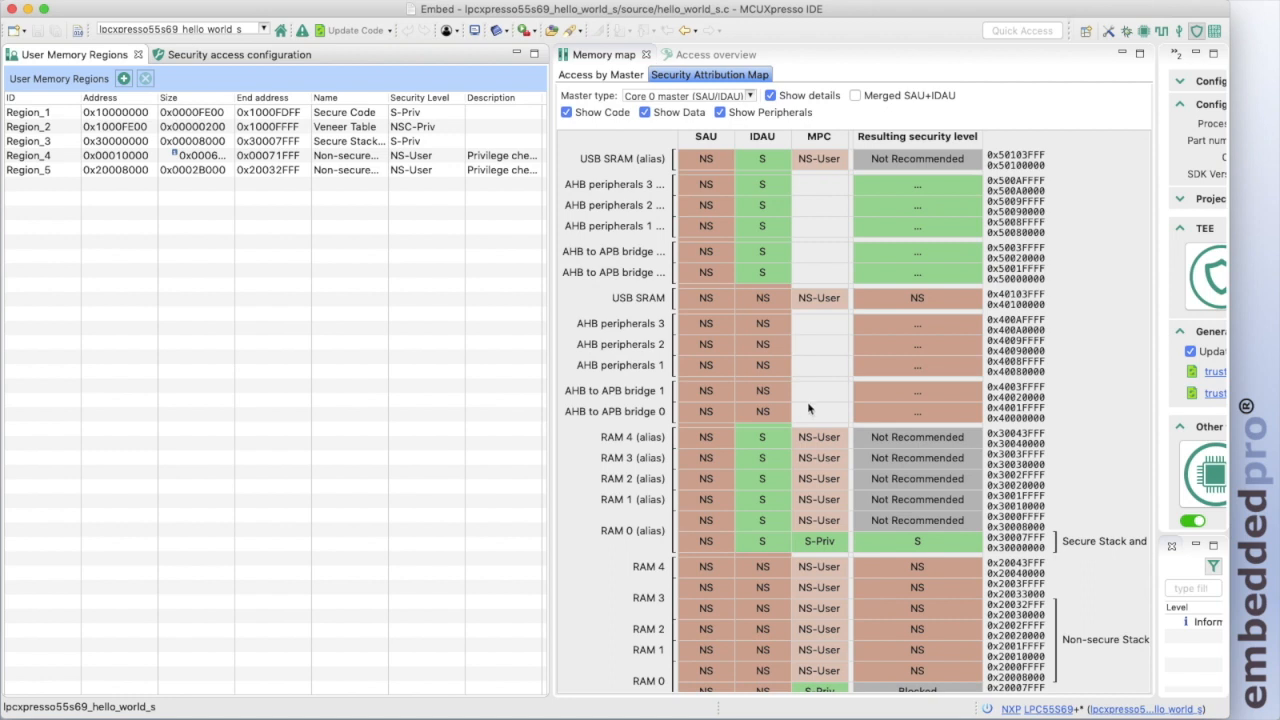
pyautogui.moveTo(776, 320)
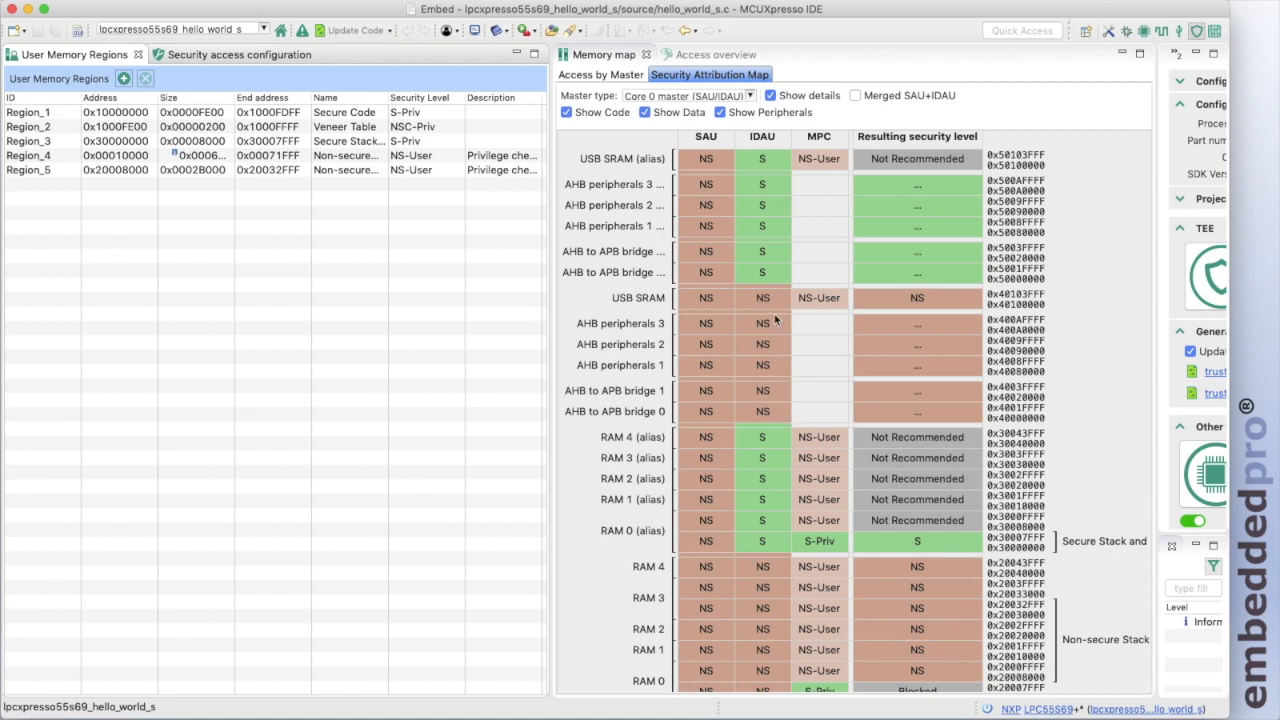
pyautogui.moveTo(756, 358)
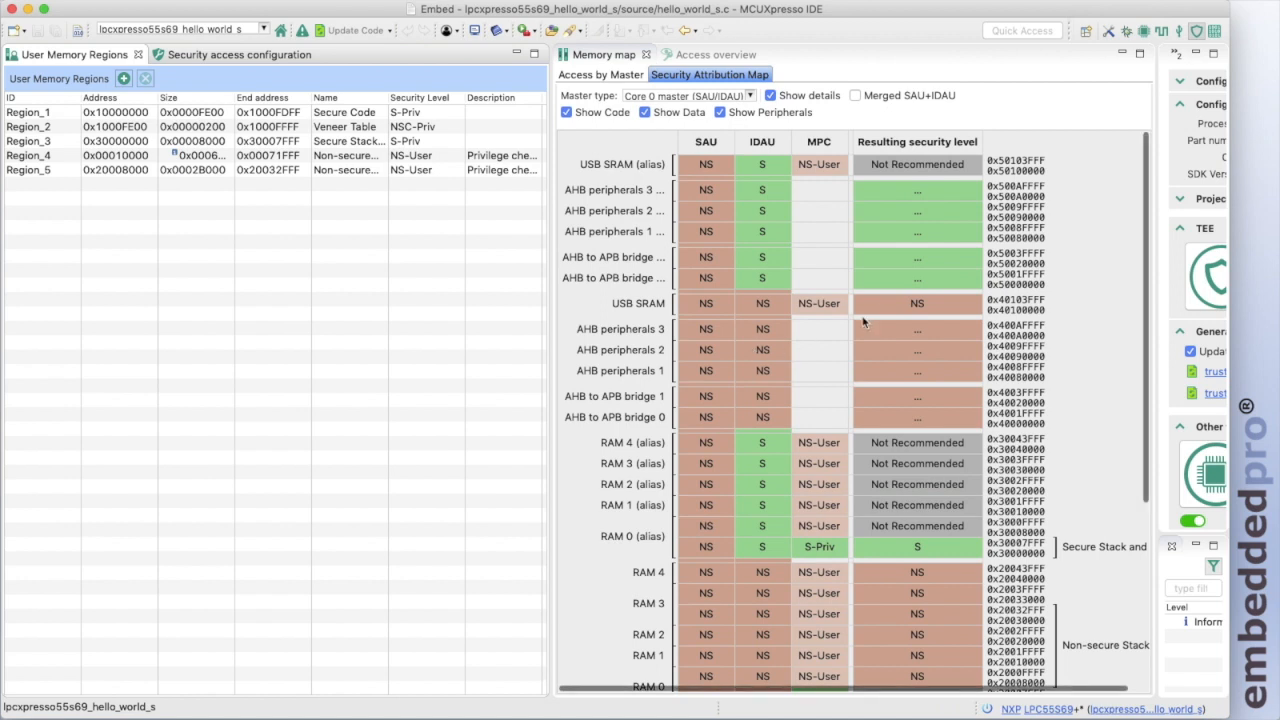
pyautogui.moveTo(770, 288)
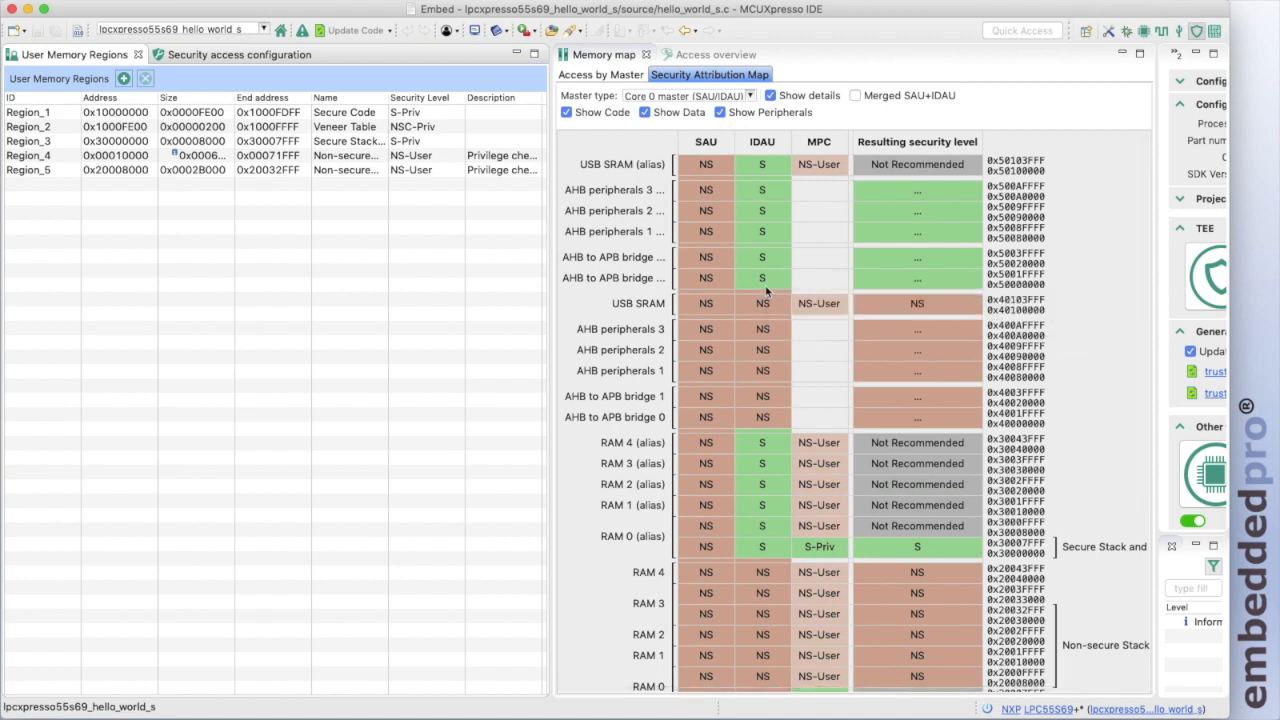
pyautogui.moveTo(764, 252)
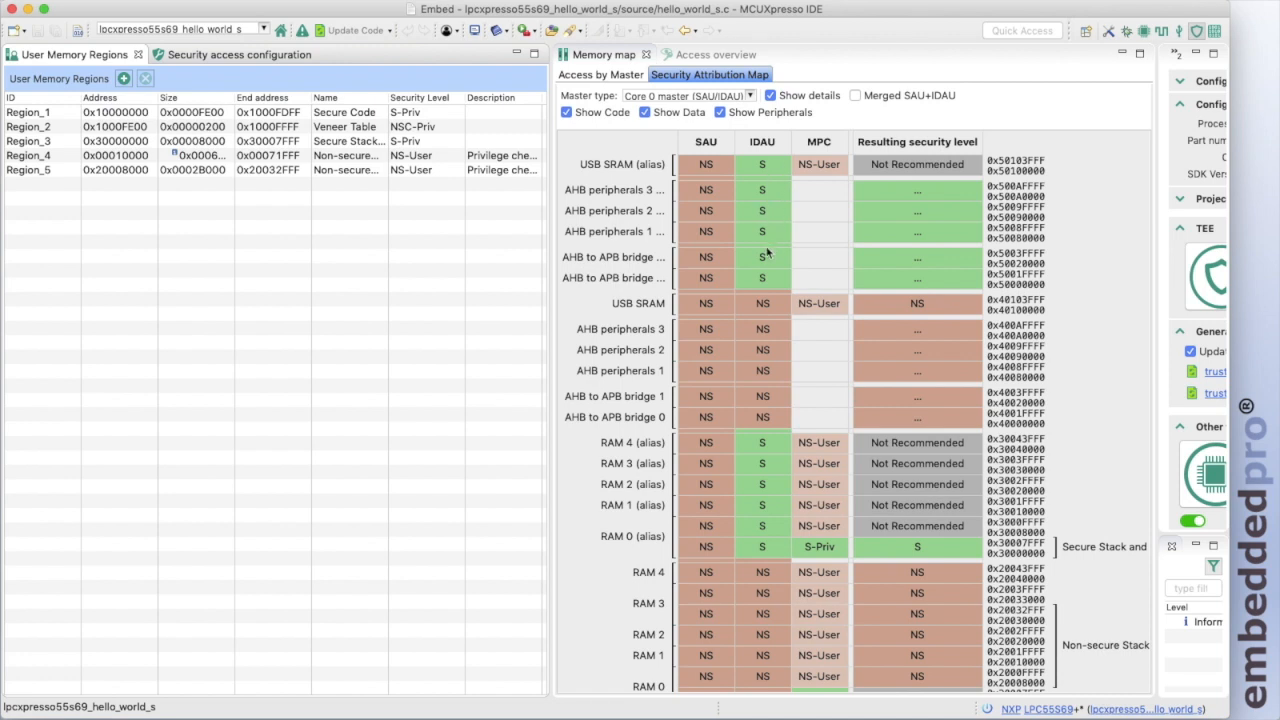
pyautogui.scroll(-3)
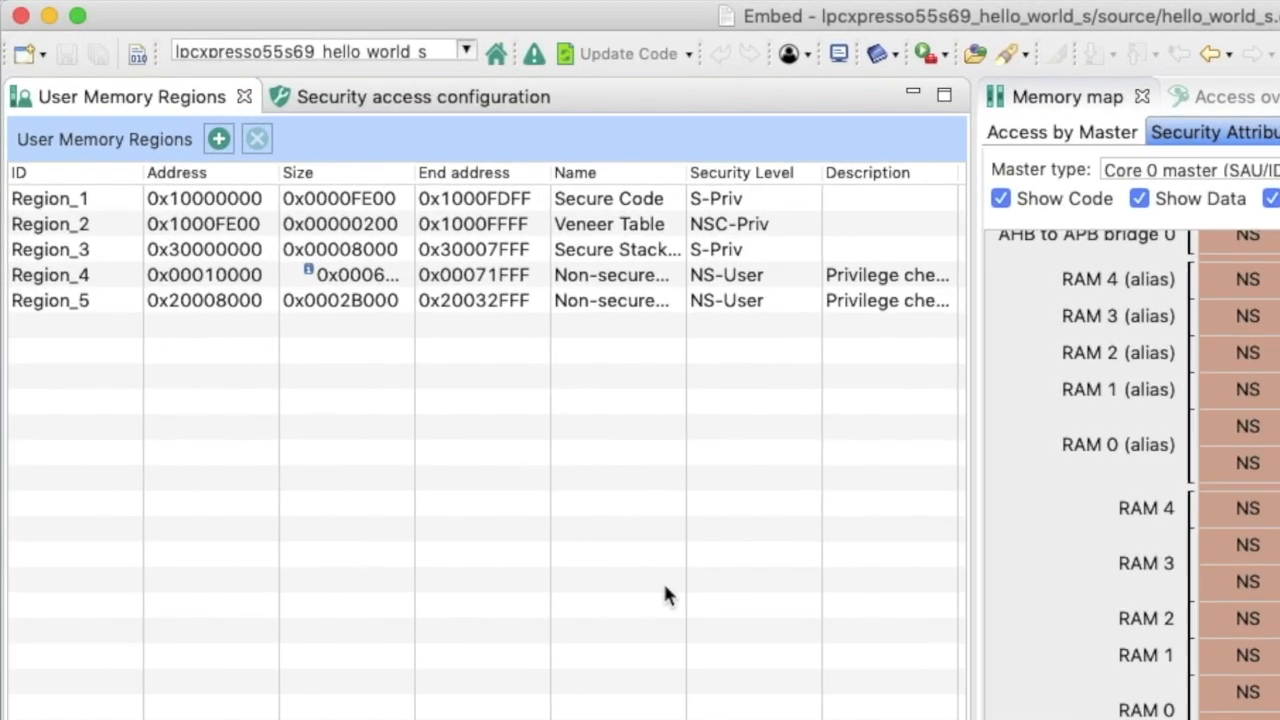
pyautogui.moveTo(80, 210)
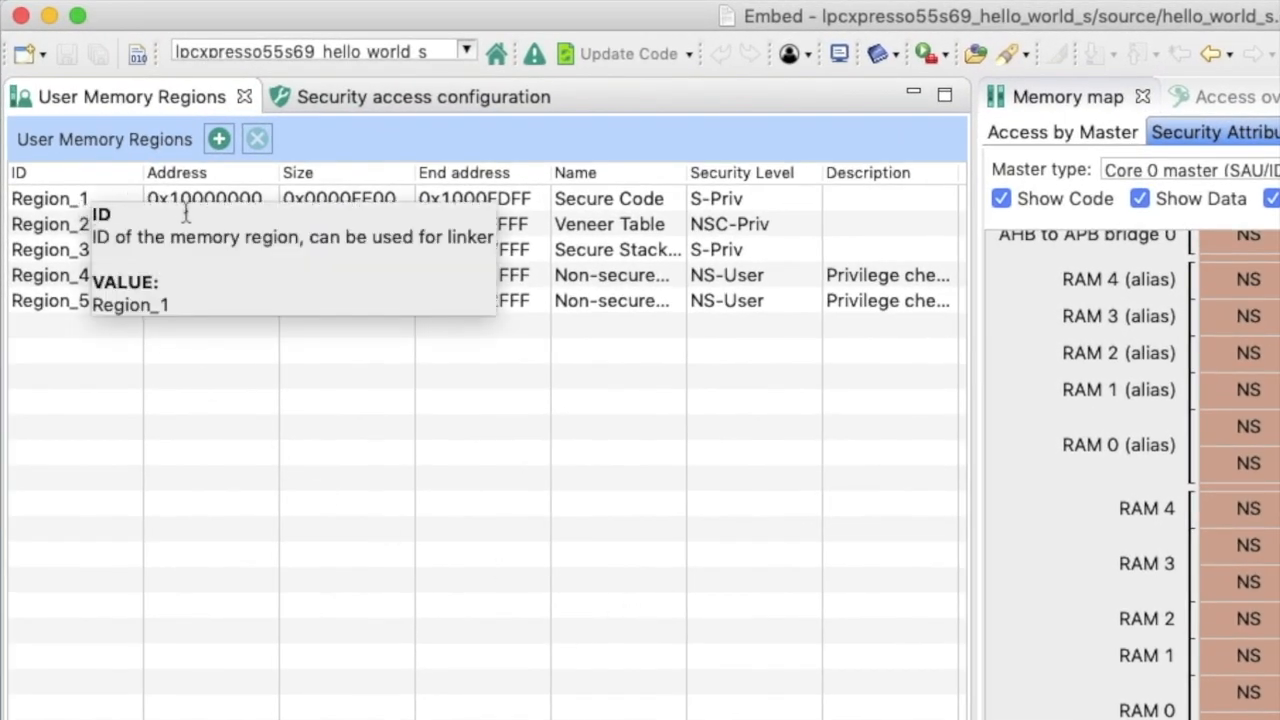
pyautogui.moveTo(204, 198)
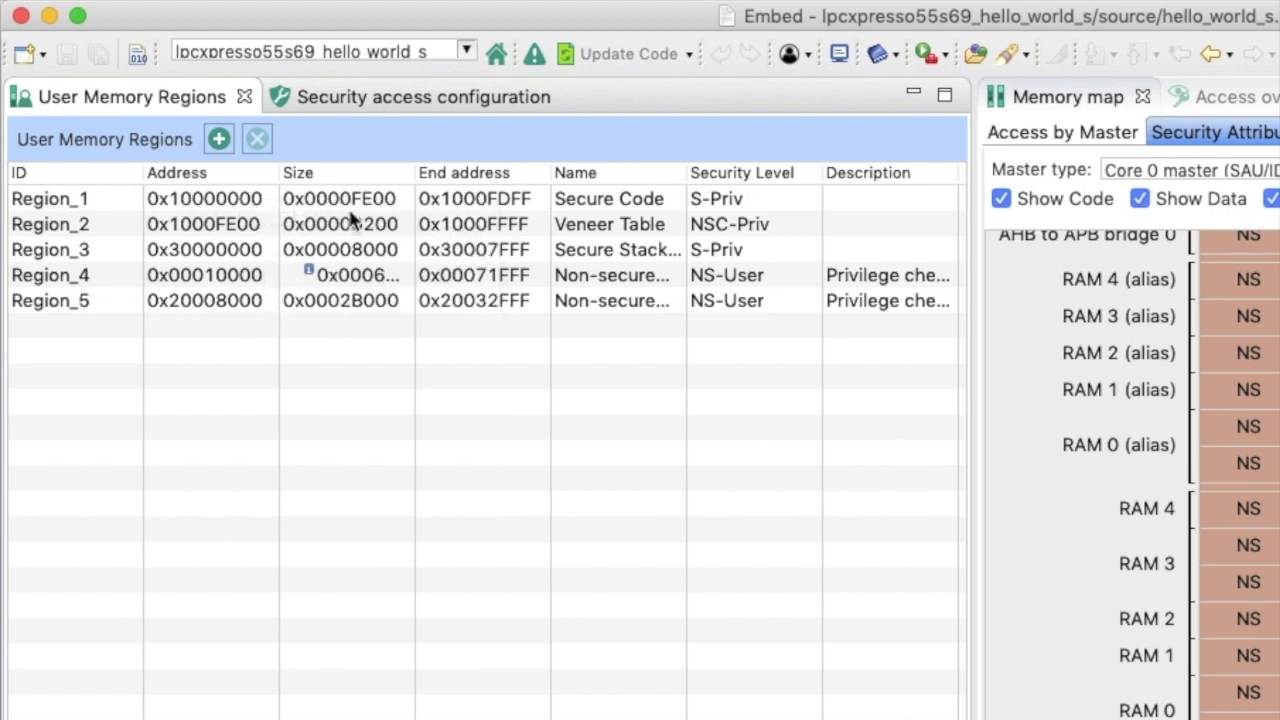
pyautogui.moveTo(388, 212)
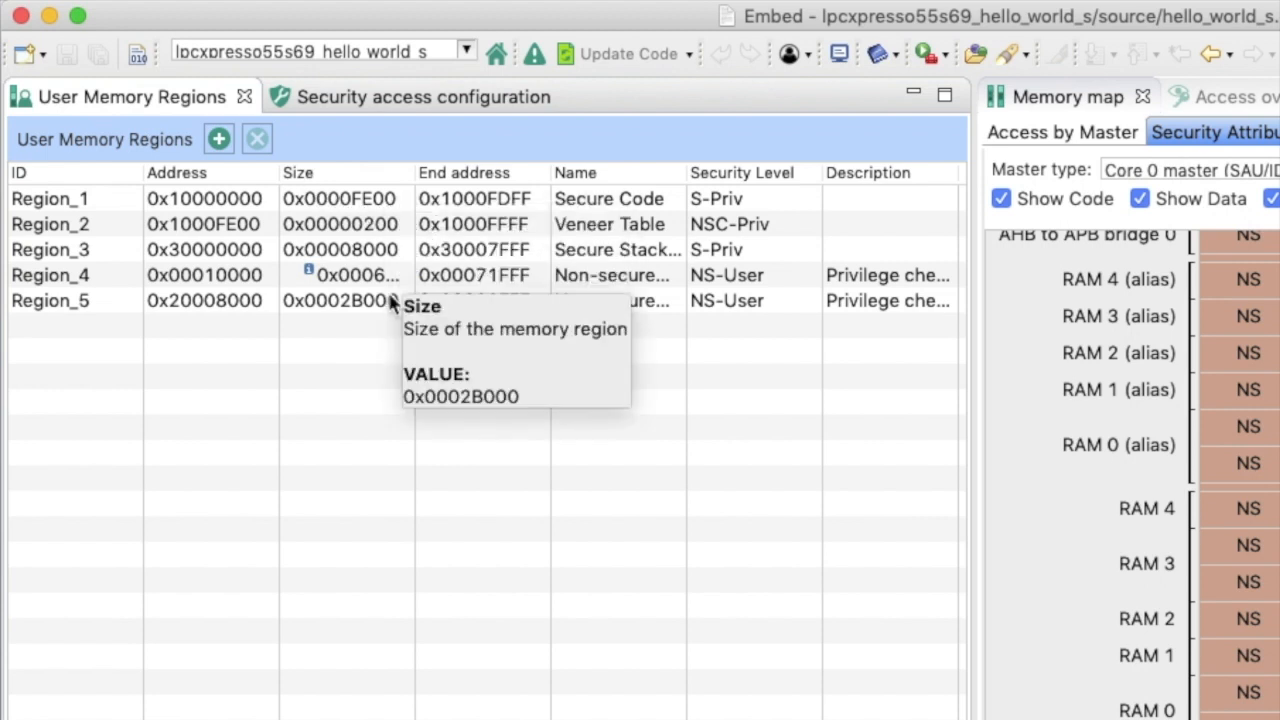
pyautogui.moveTo(572, 198)
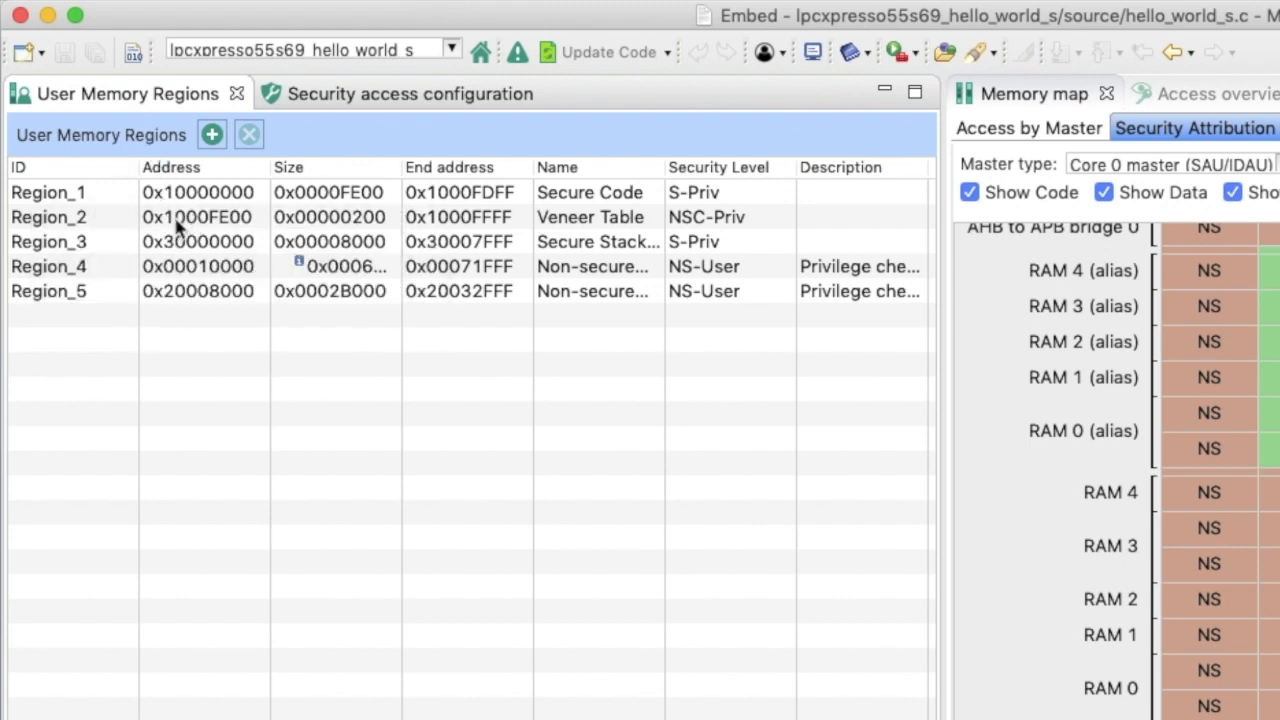
pyautogui.moveTo(240, 232)
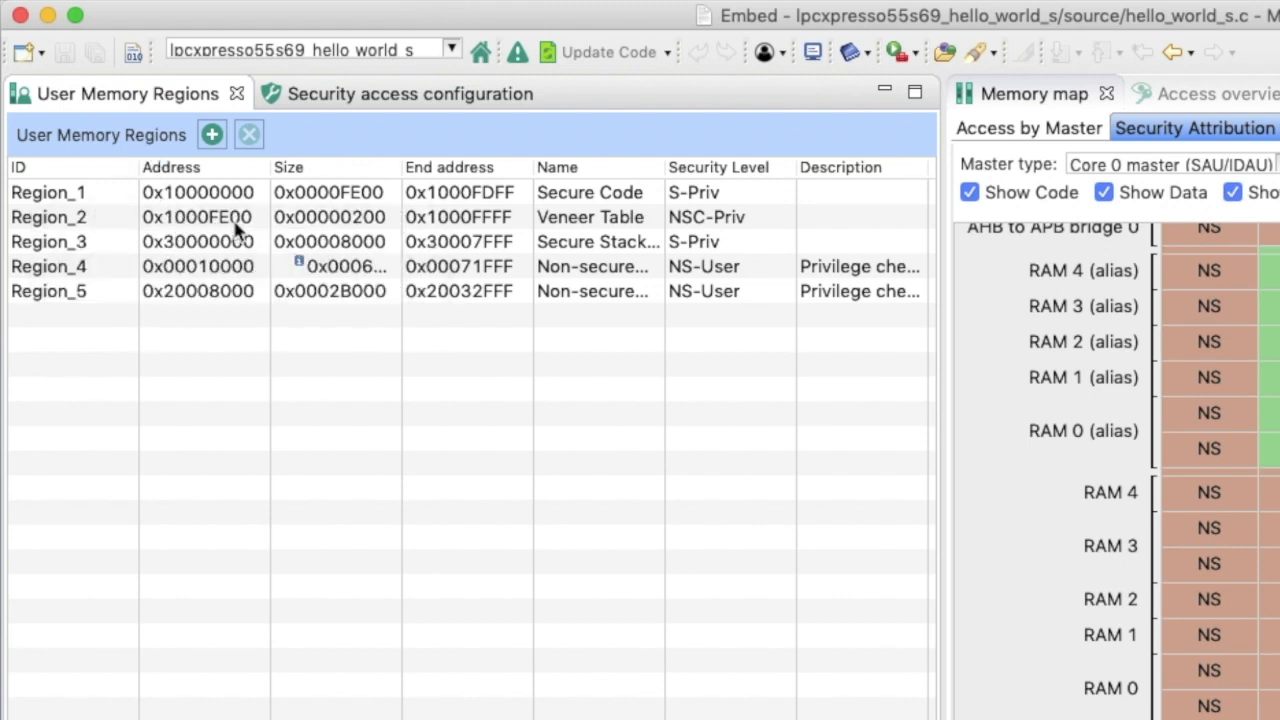
pyautogui.moveTo(444, 248)
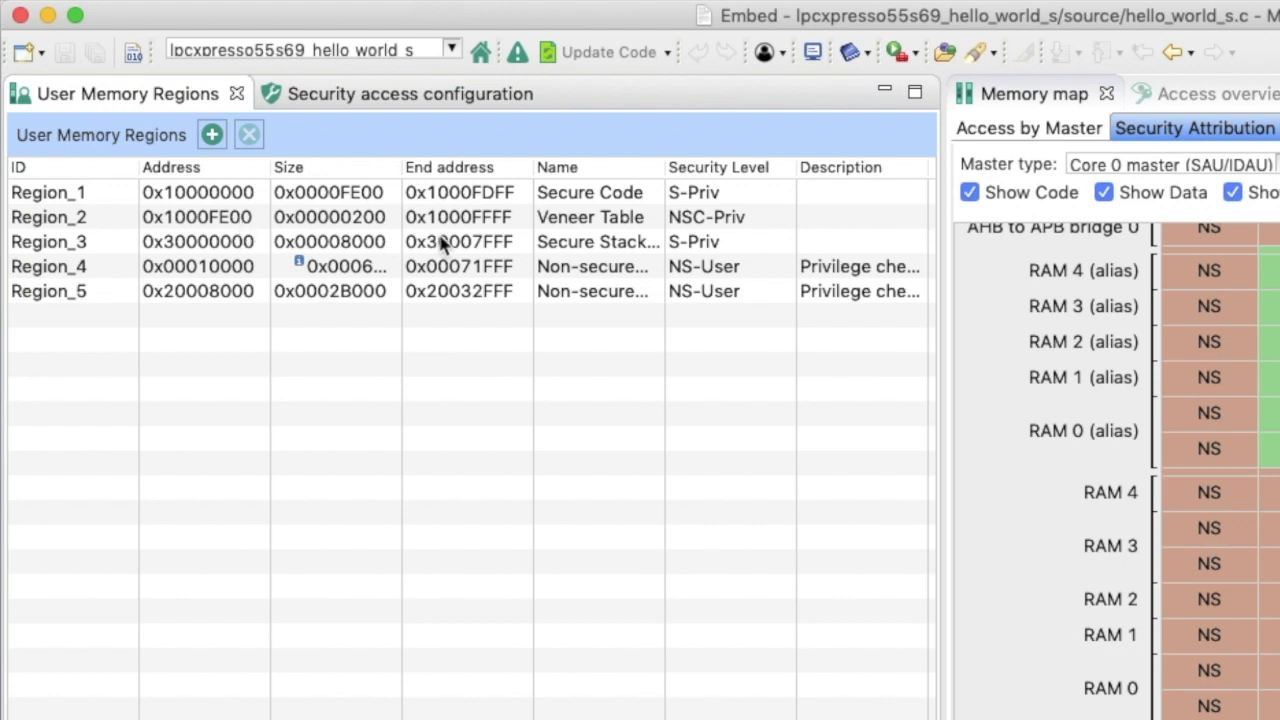
pyautogui.moveTo(436, 224)
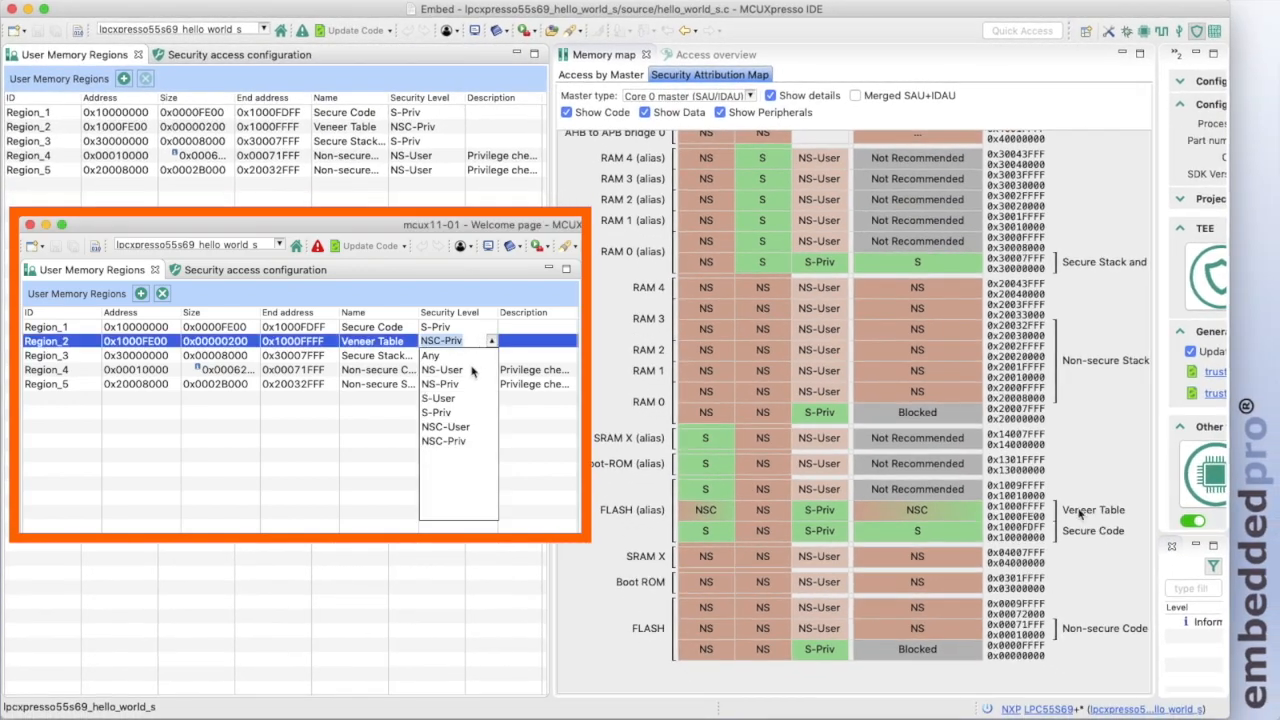
# - Set Region_2 (Veneer Table) security level to NSC-Priv
pyautogui.click(442, 368)
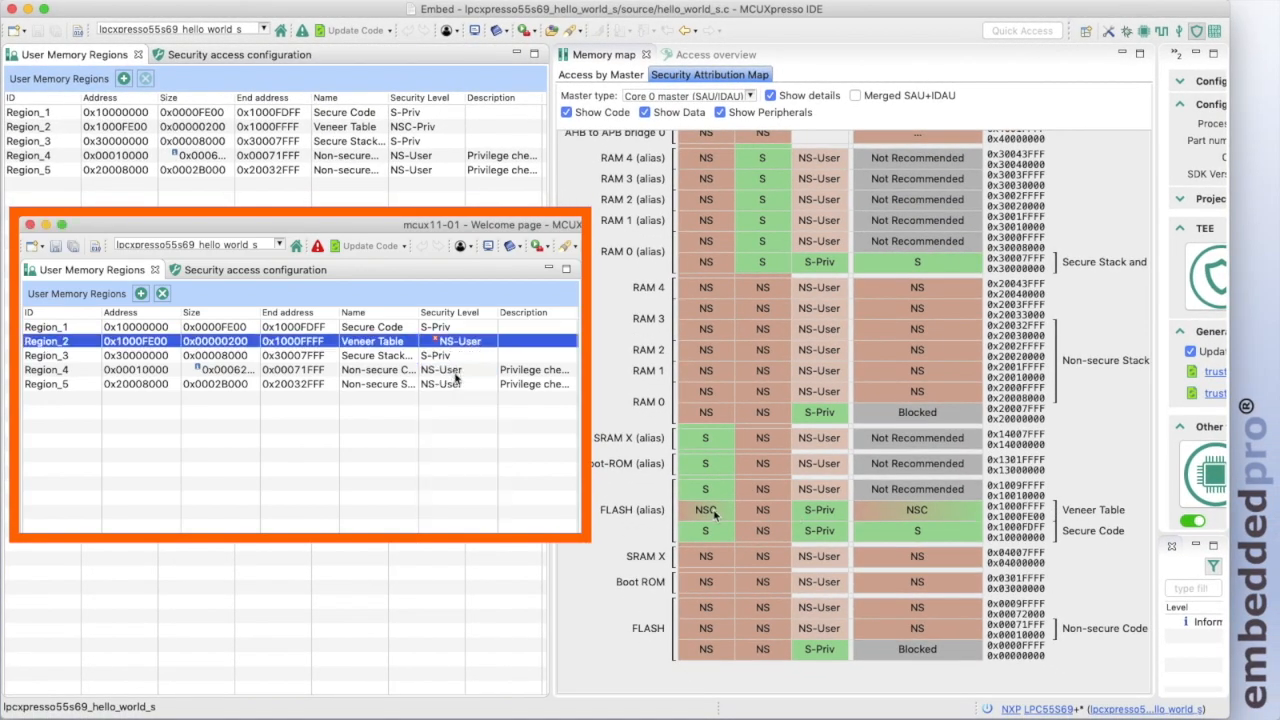
pyautogui.click(490, 340)
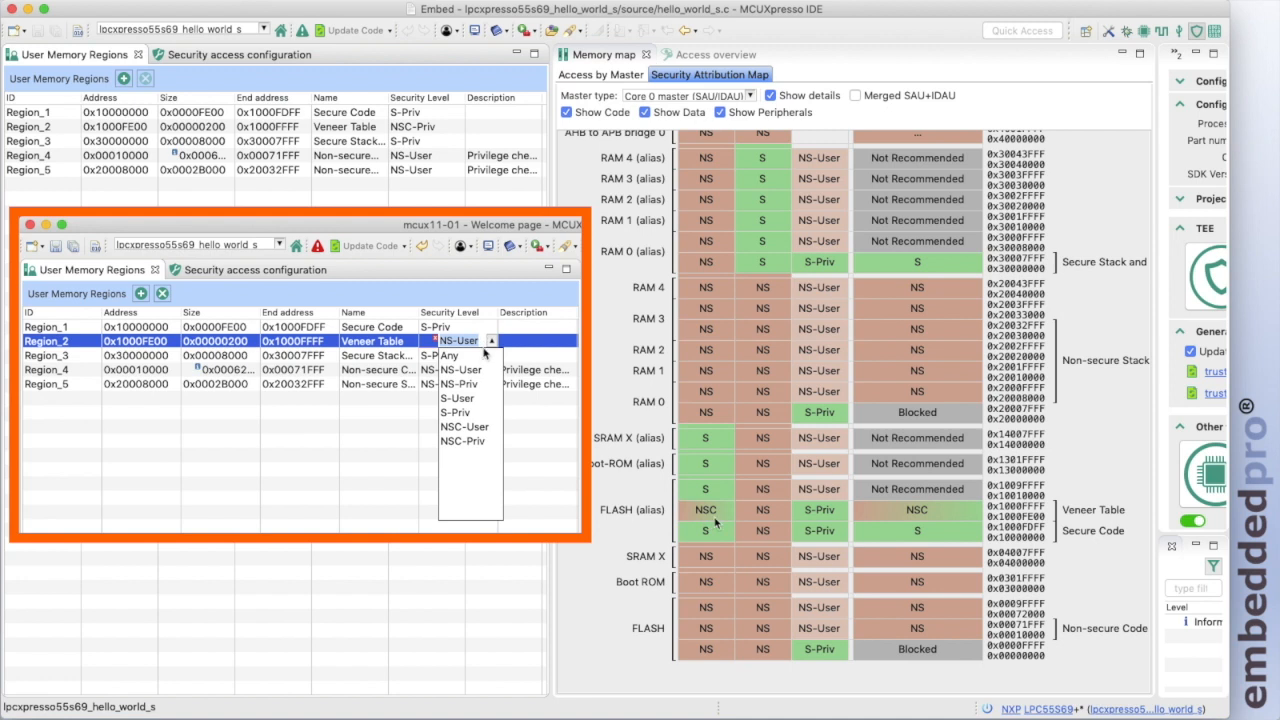
pyautogui.moveTo(464, 442)
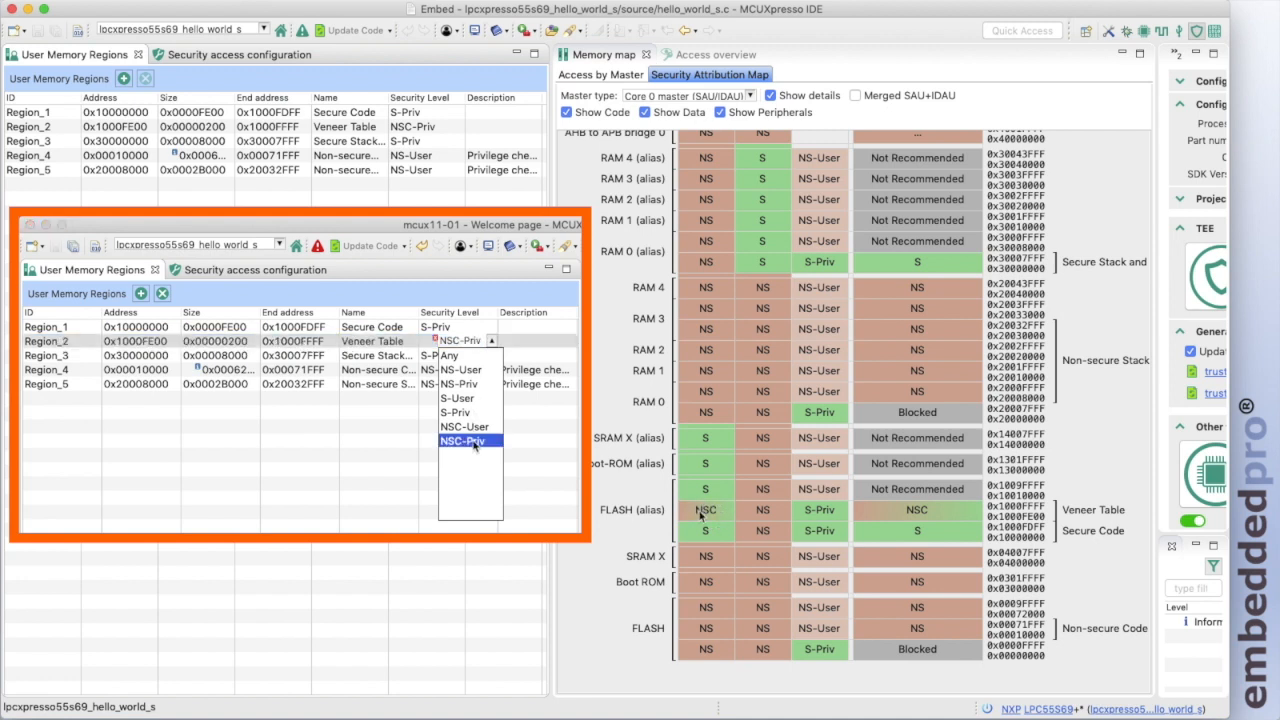
pyautogui.click(464, 442)
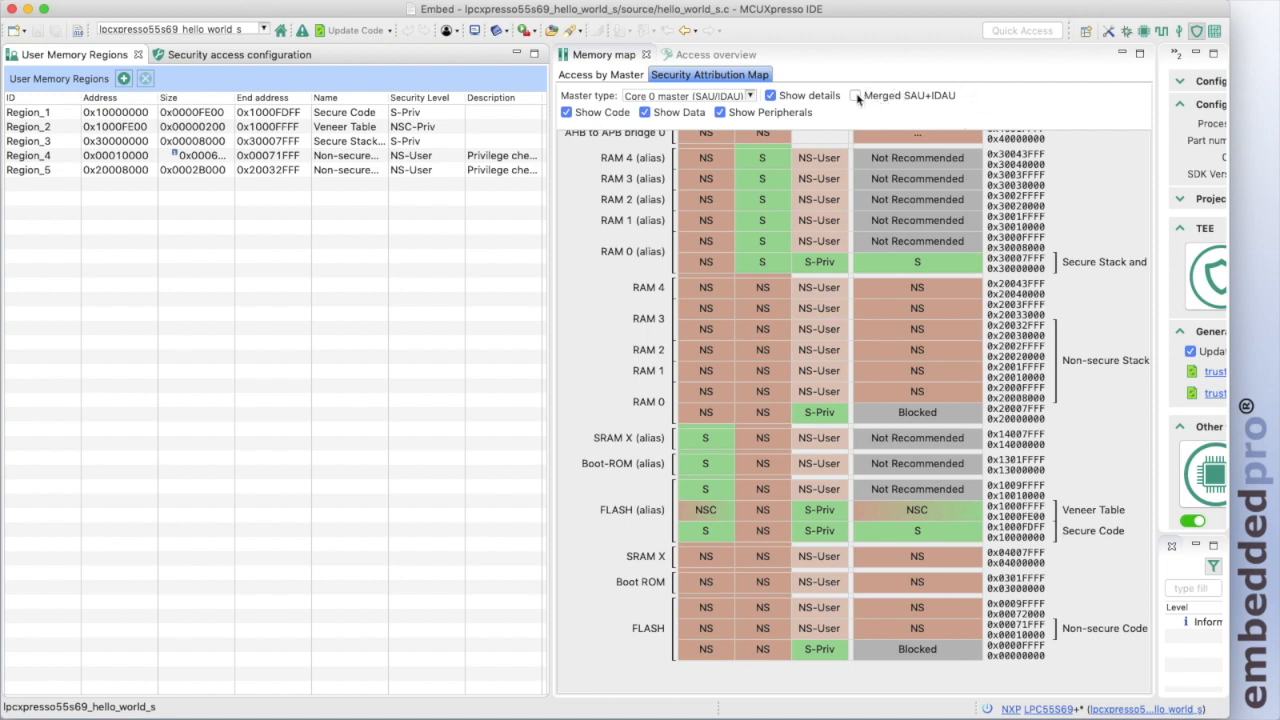
# - Review the merged SAU and IDAU view against the defined memory regions
pyautogui.click(856, 96)
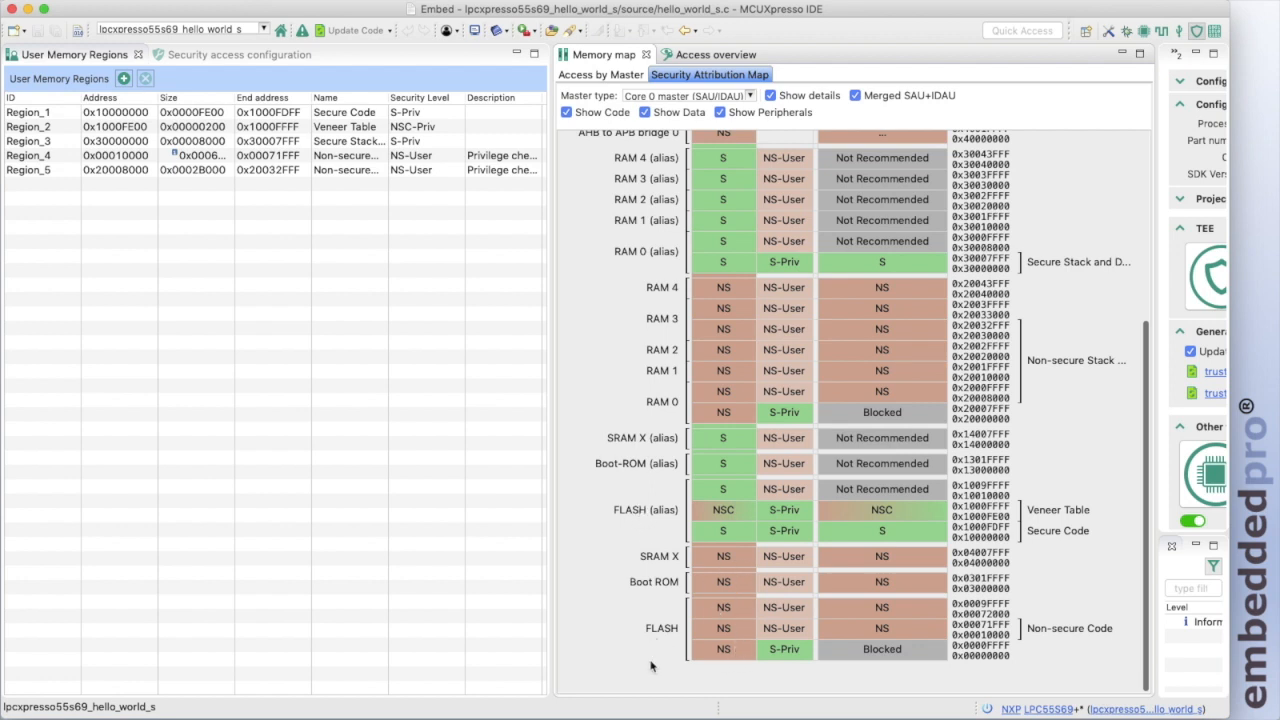
pyautogui.moveTo(724, 640)
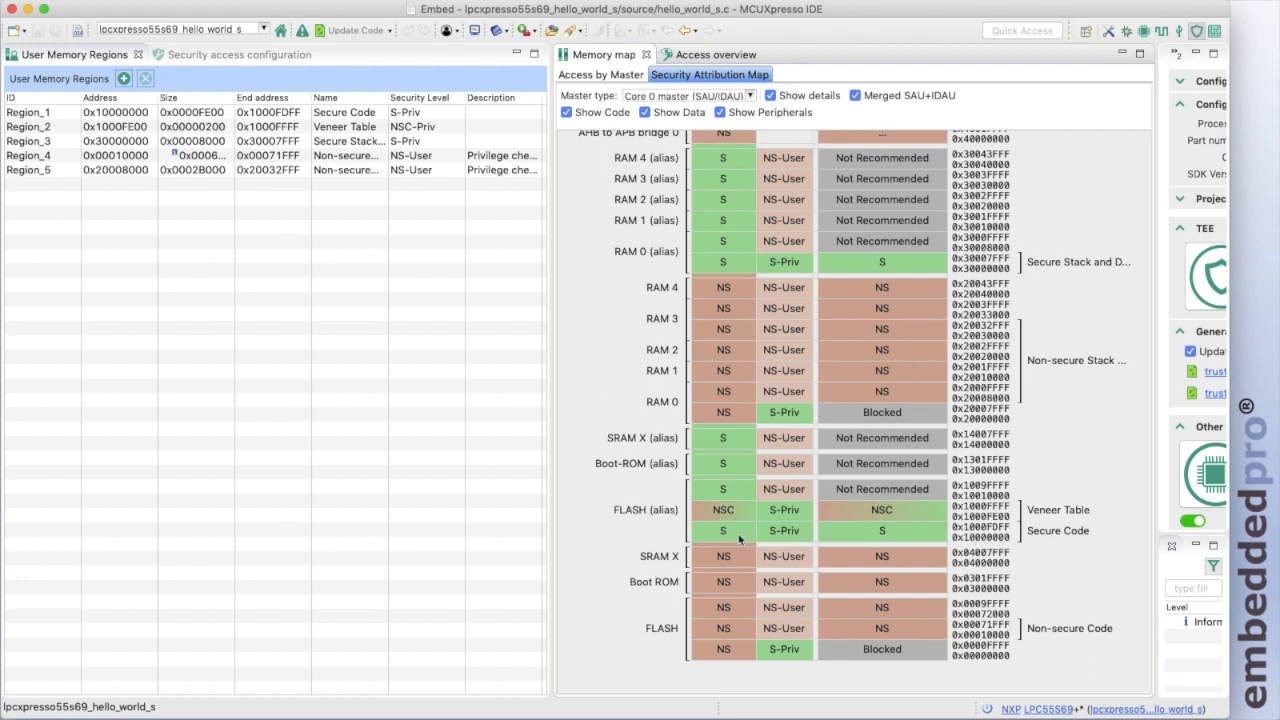
pyautogui.moveTo(722, 530)
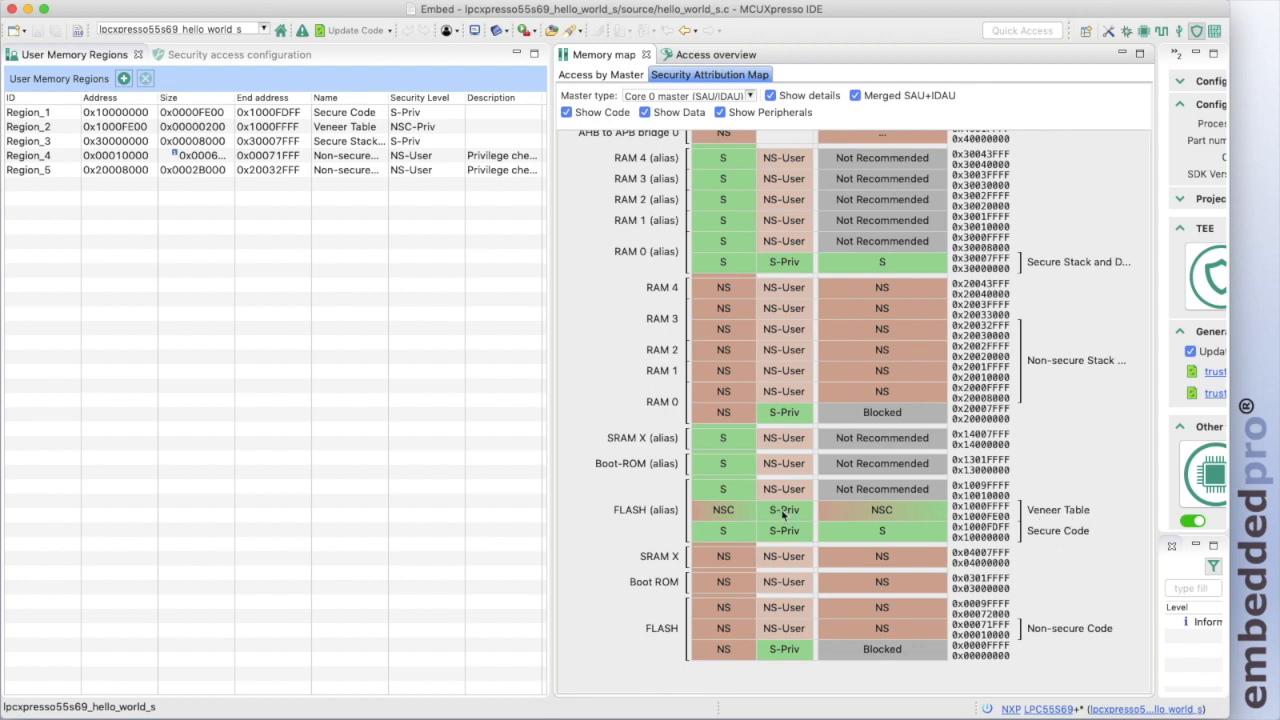
pyautogui.moveTo(718, 268)
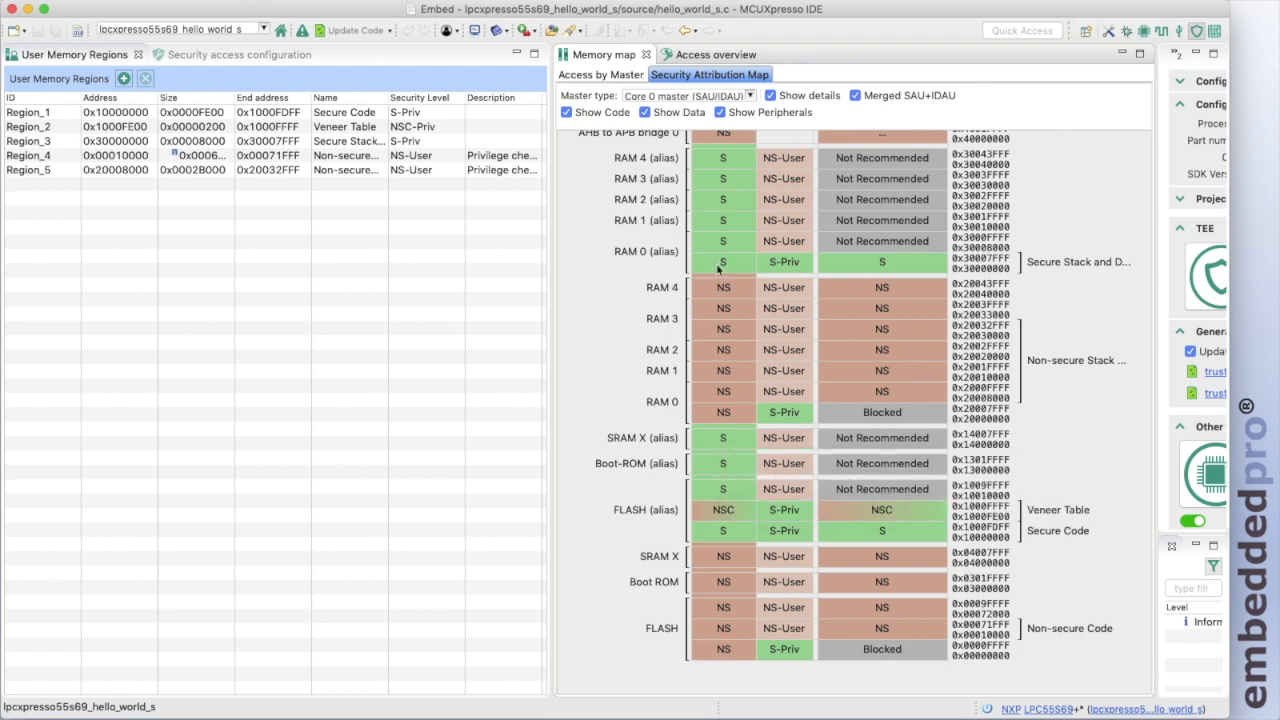
pyautogui.moveTo(672, 256)
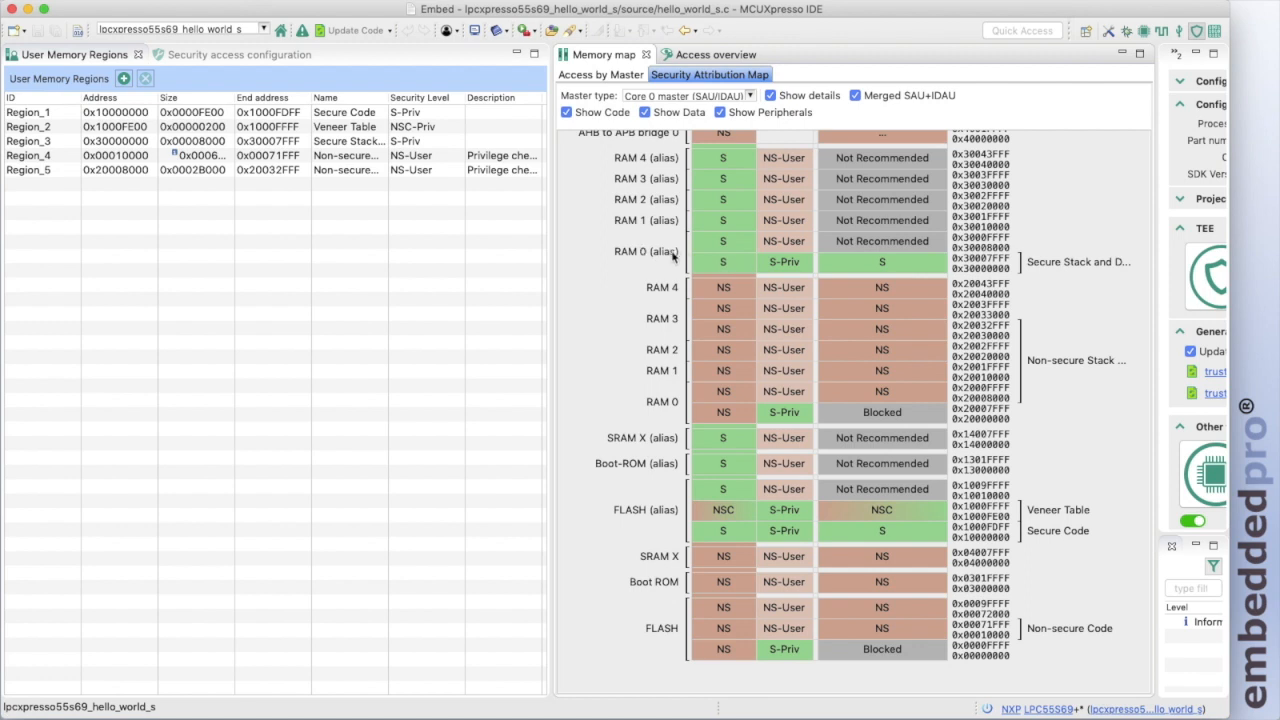
pyautogui.moveTo(920, 284)
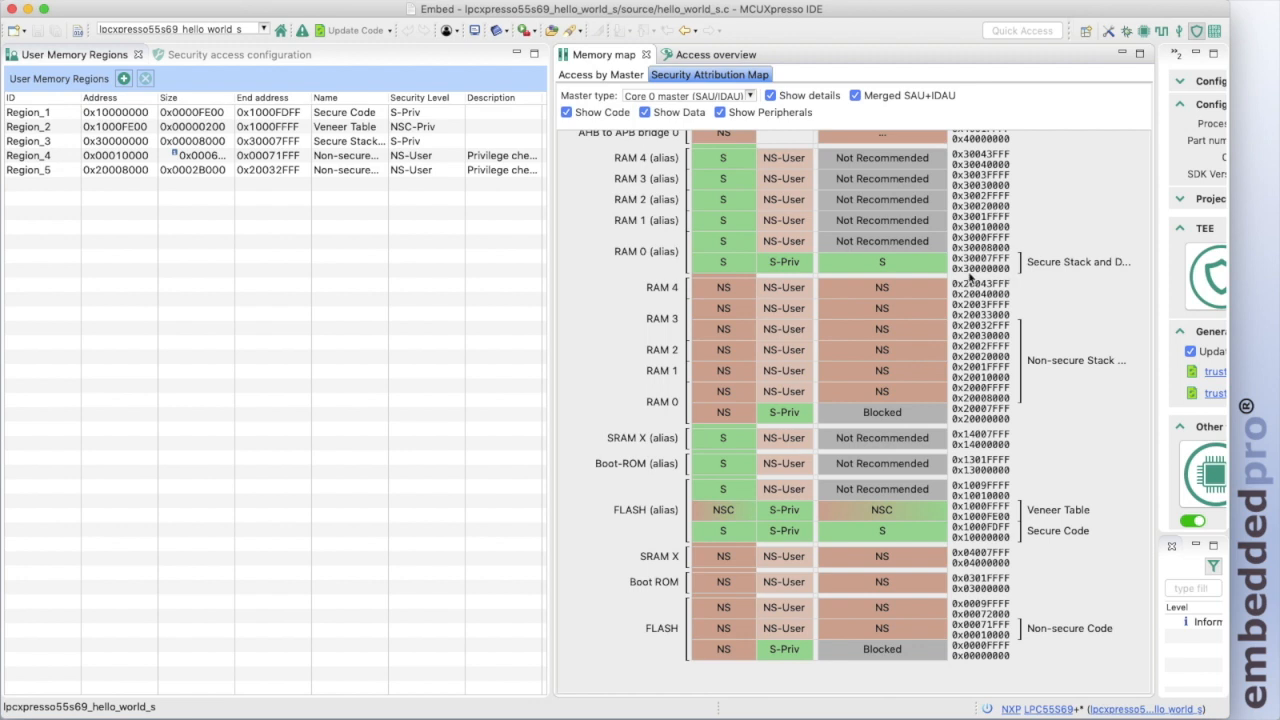
pyautogui.moveTo(1084, 272)
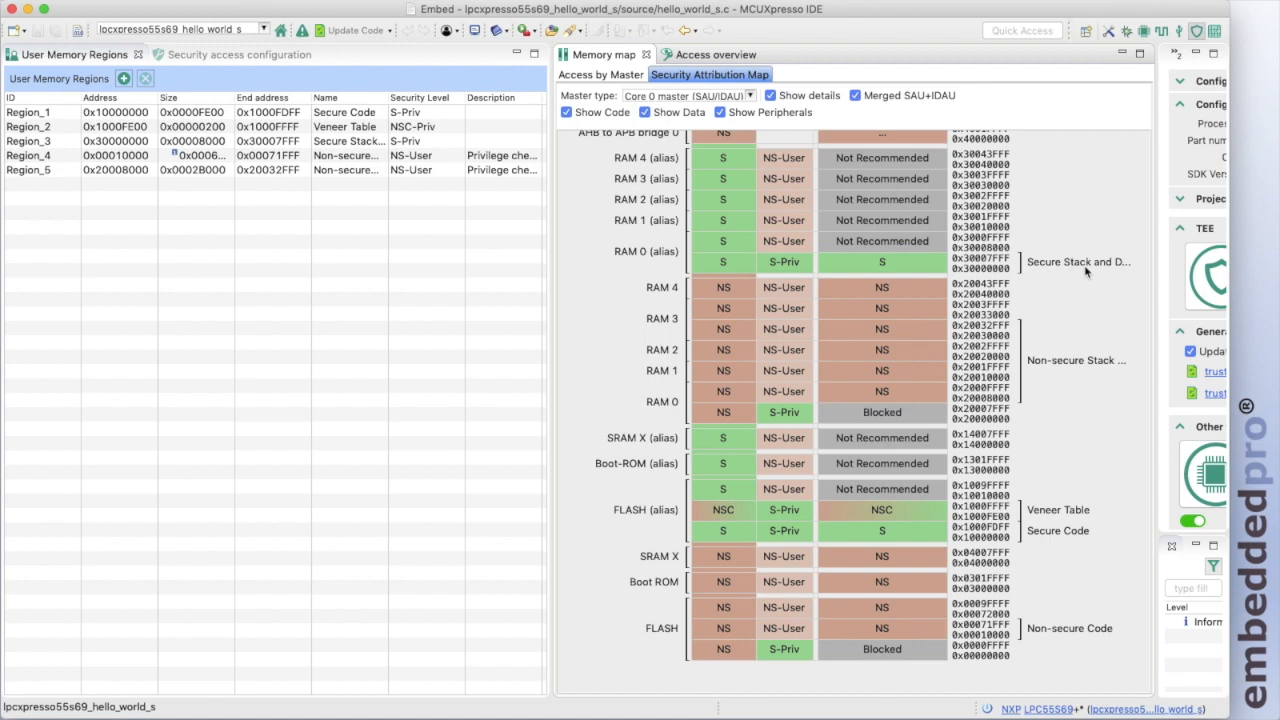
pyautogui.moveTo(1080, 262)
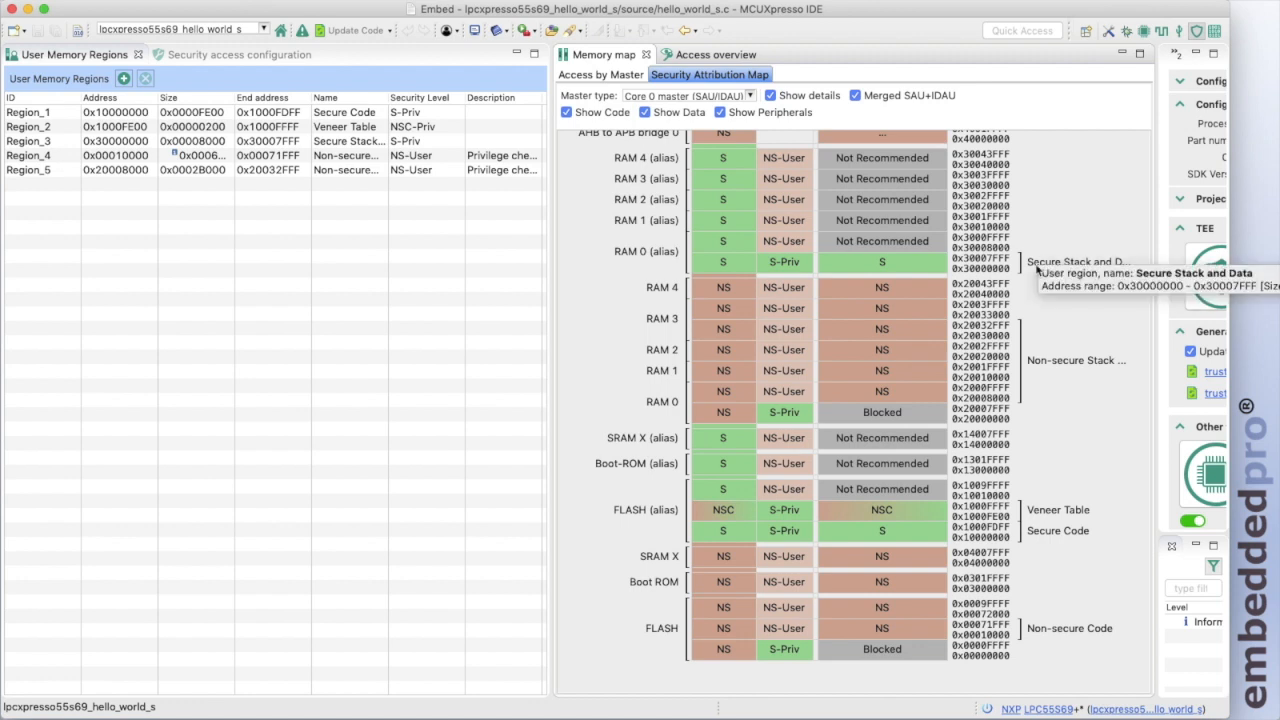
pyautogui.moveTo(516, 336)
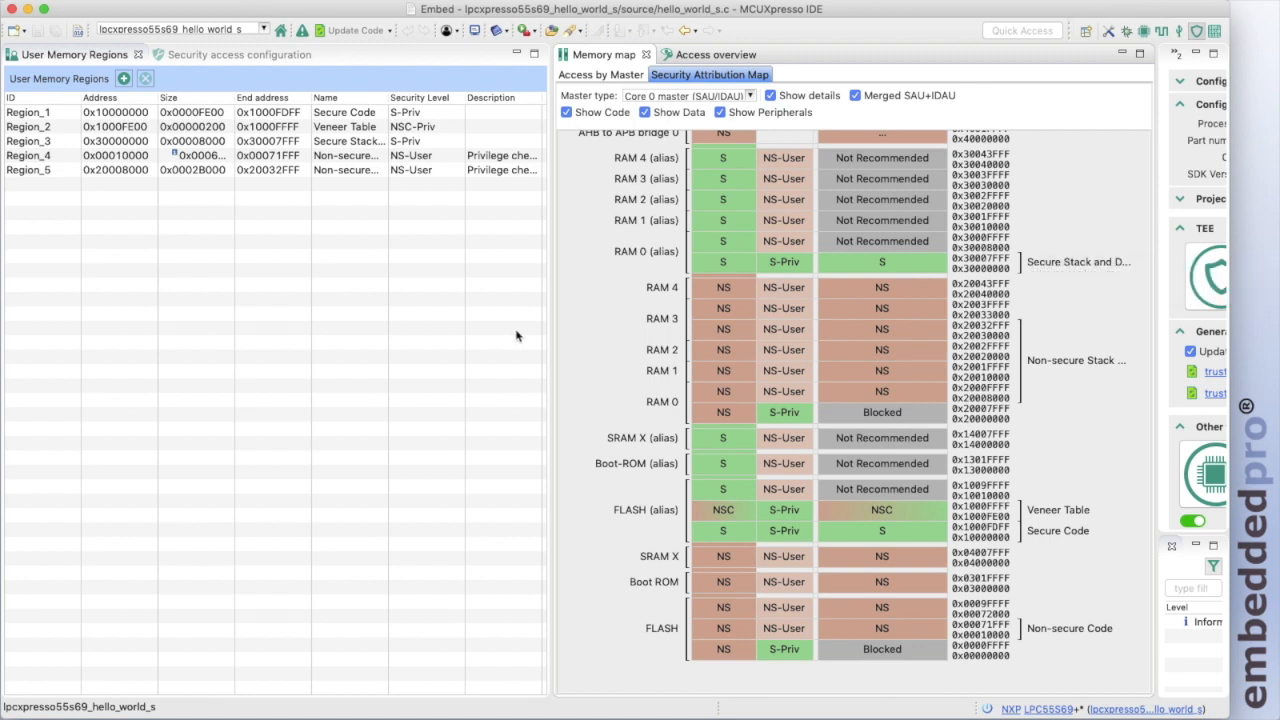
pyautogui.moveTo(436, 320)
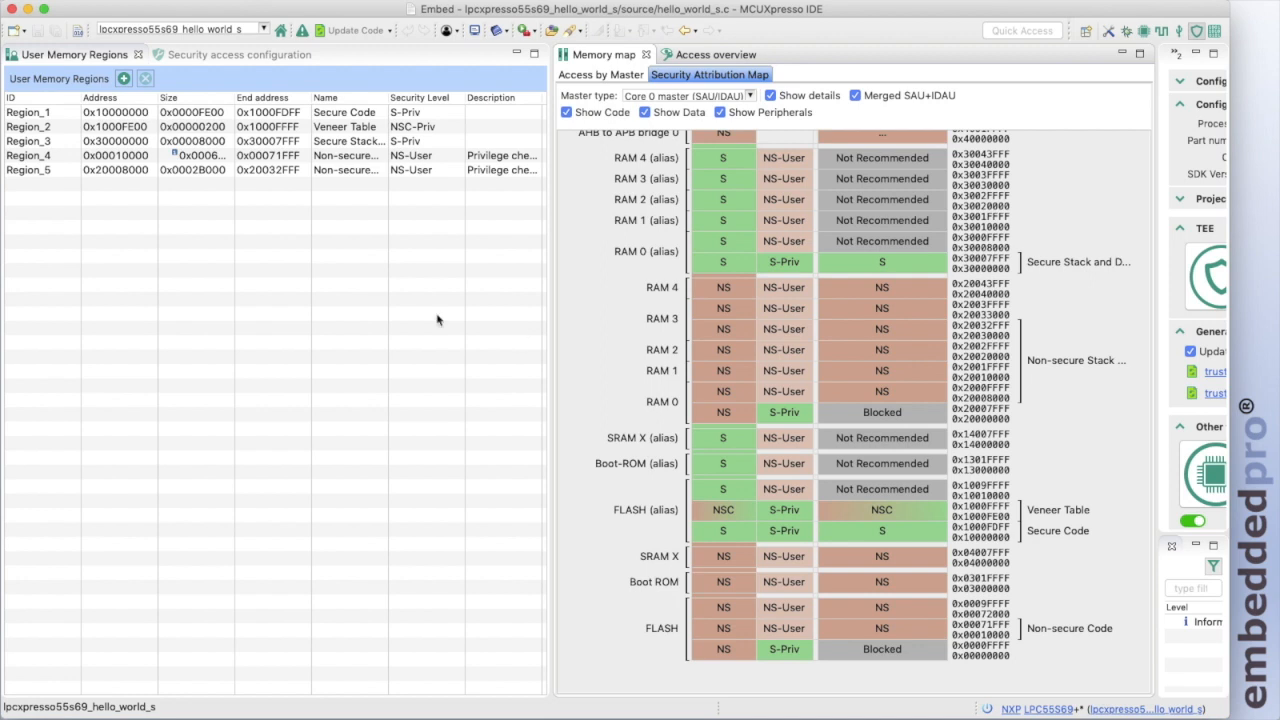
pyautogui.moveTo(420, 220)
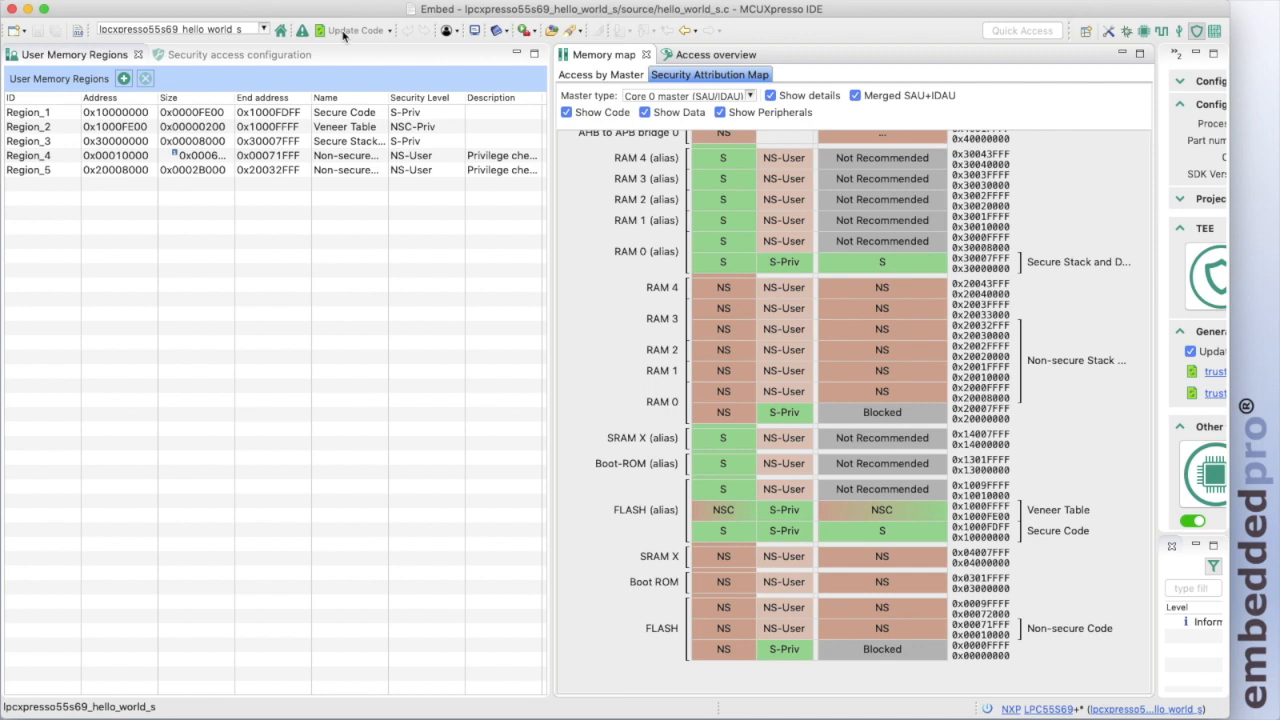
pyautogui.moveTo(356, 30)
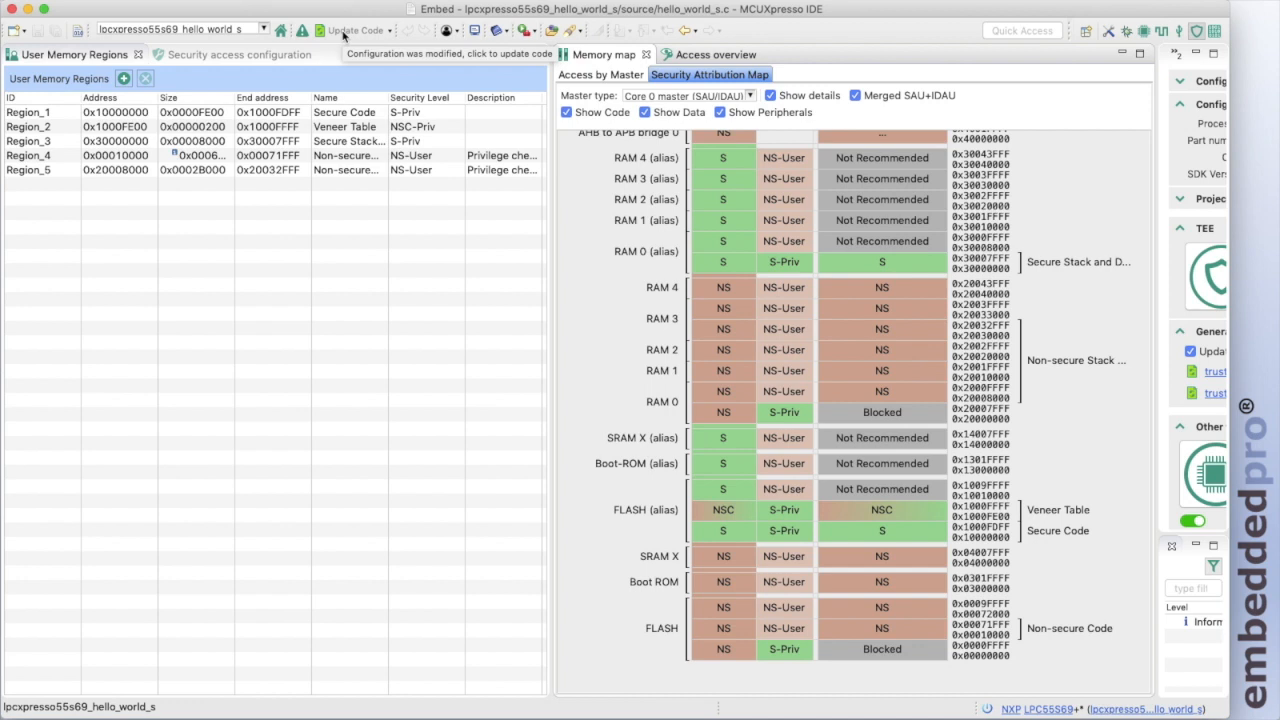
pyautogui.click(356, 30)
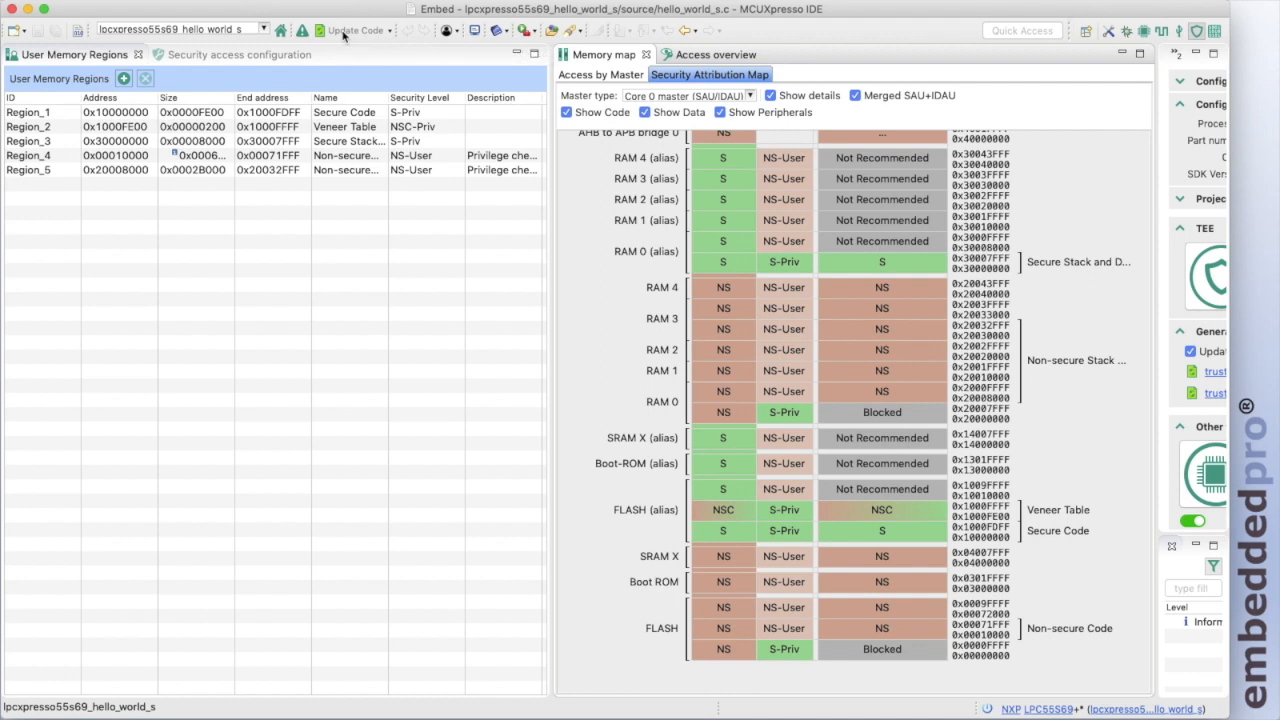
pyautogui.moveTo(192, 66)
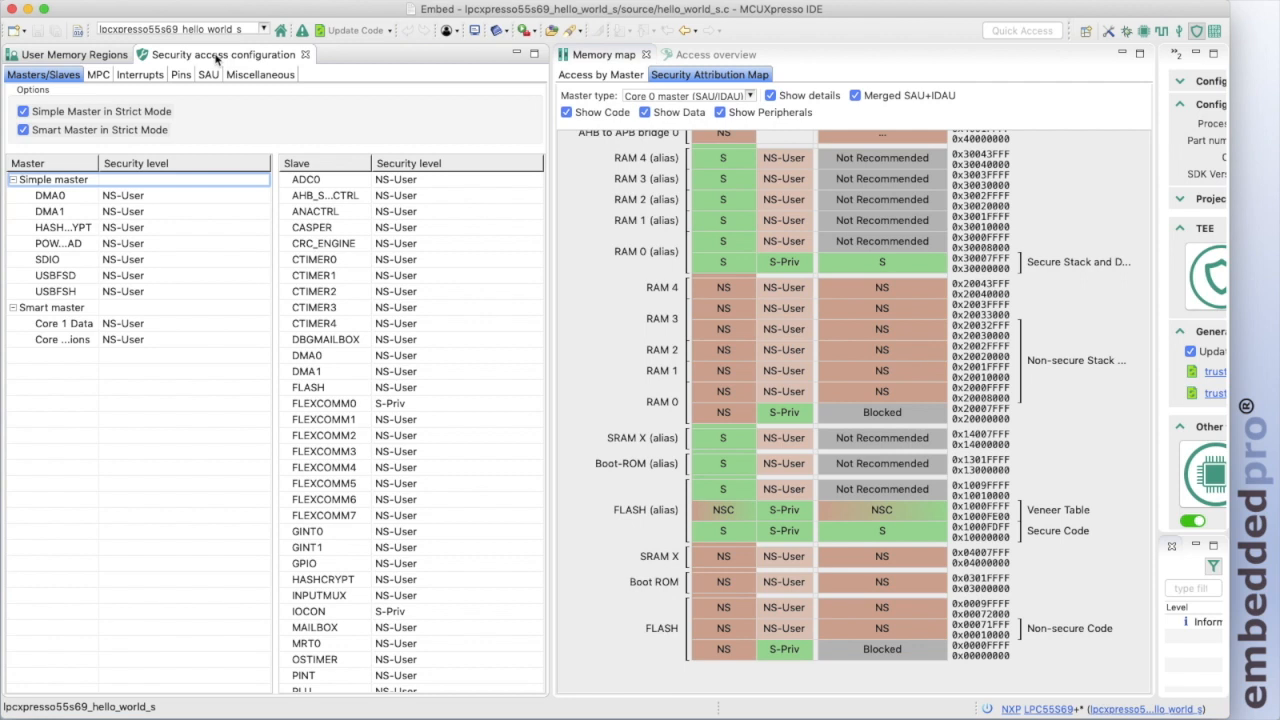
pyautogui.moveTo(324, 436)
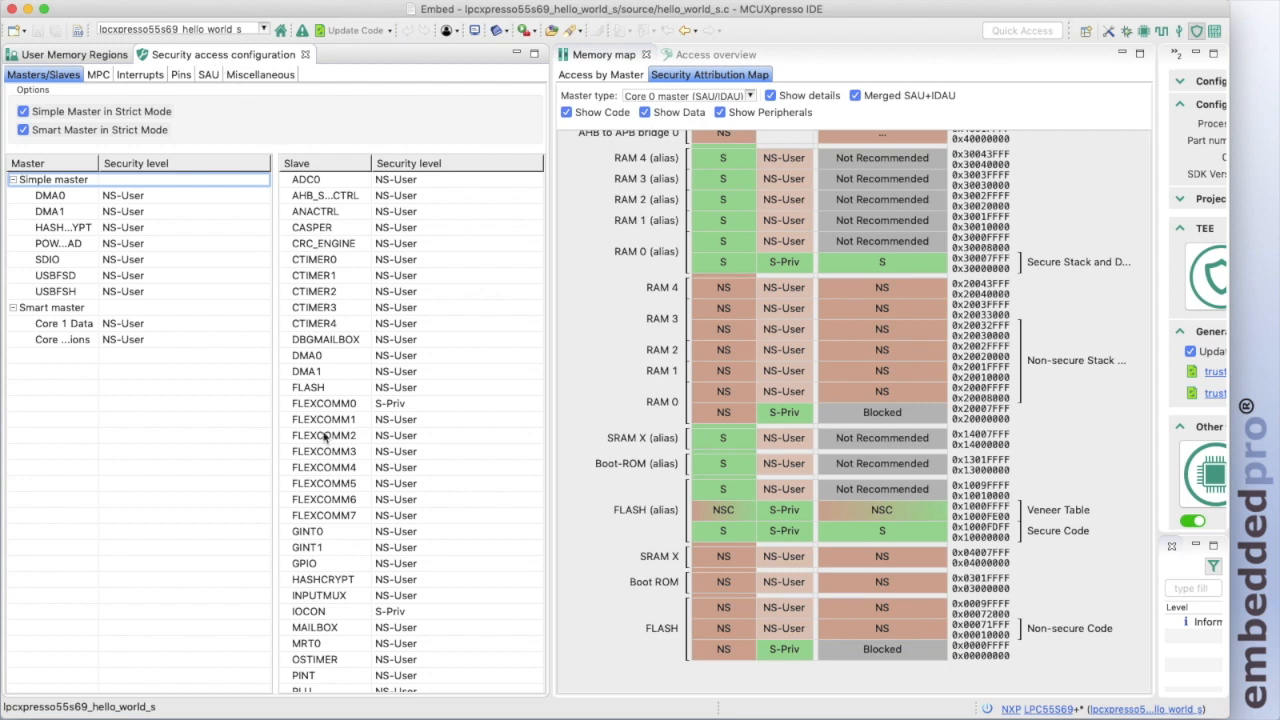
pyautogui.moveTo(408, 410)
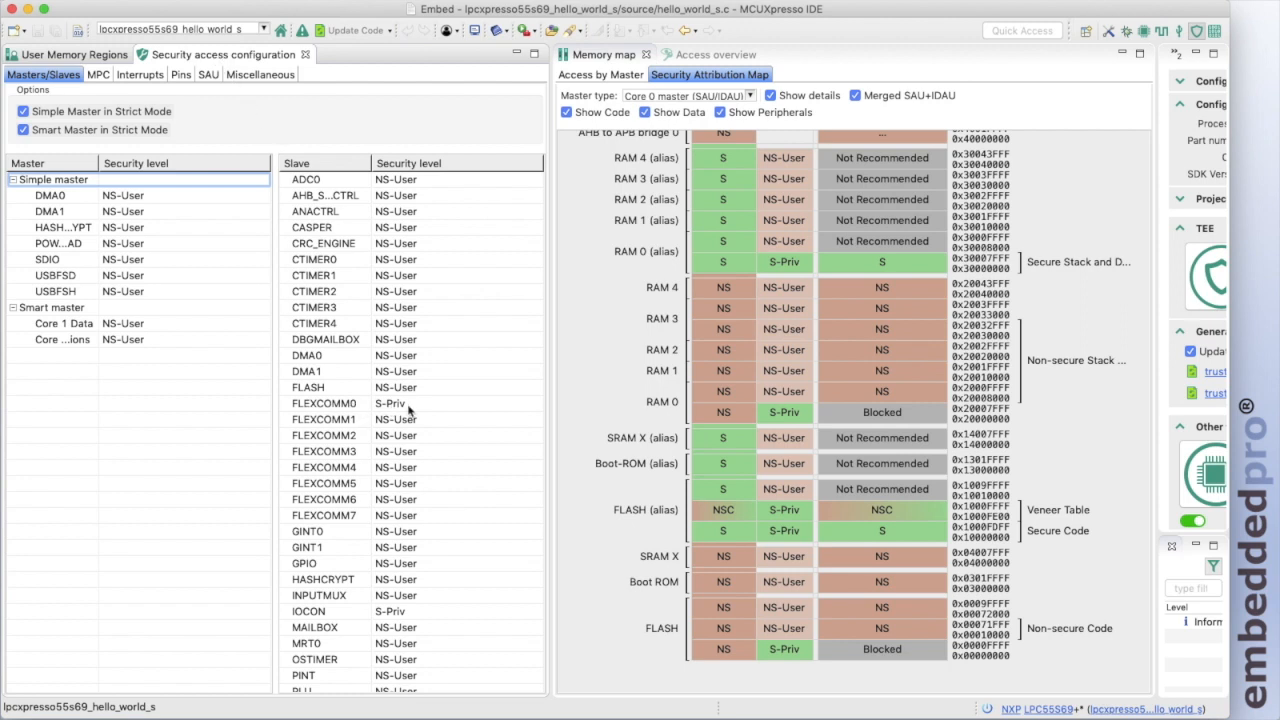
pyautogui.moveTo(396, 410)
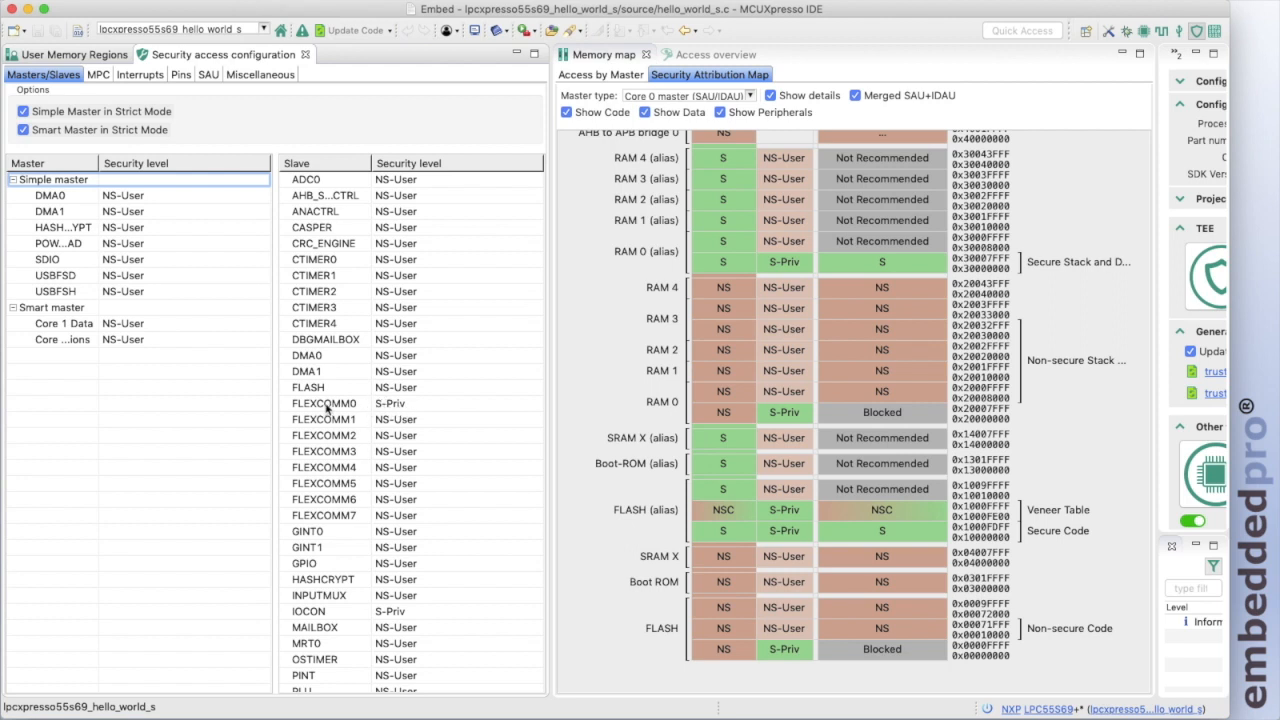
pyautogui.moveTo(324, 404)
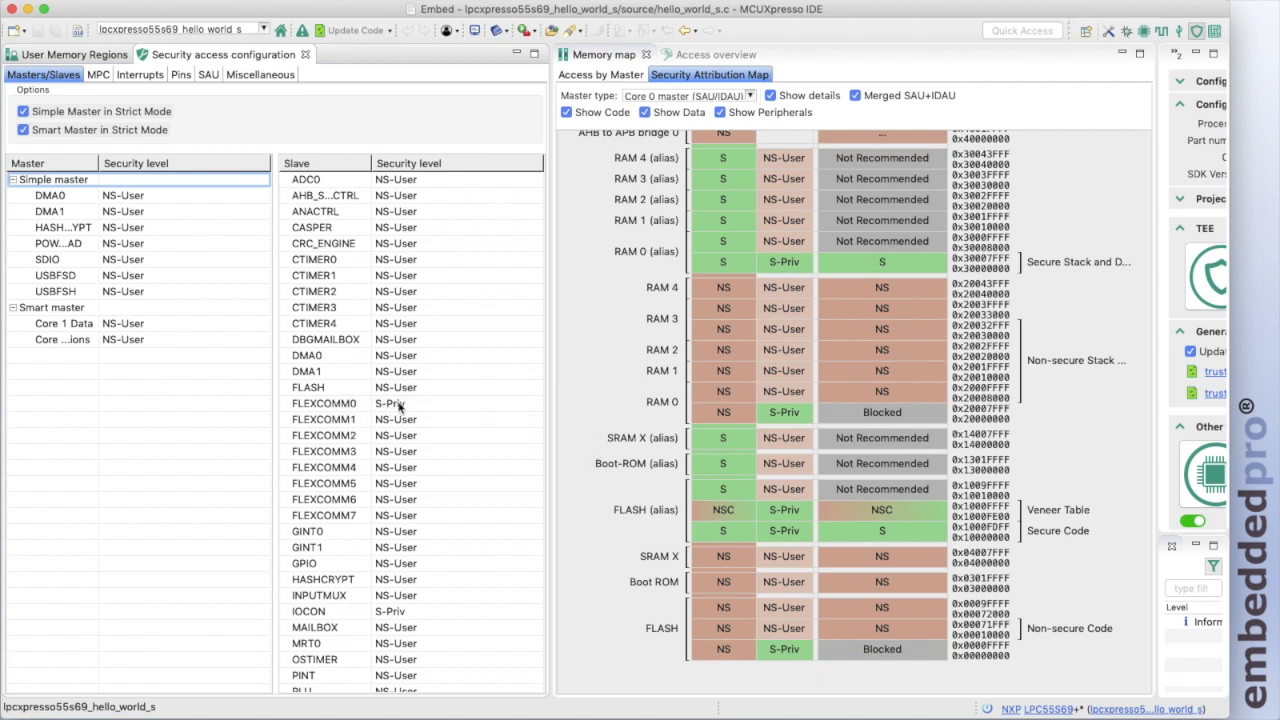
pyautogui.moveTo(400, 410)
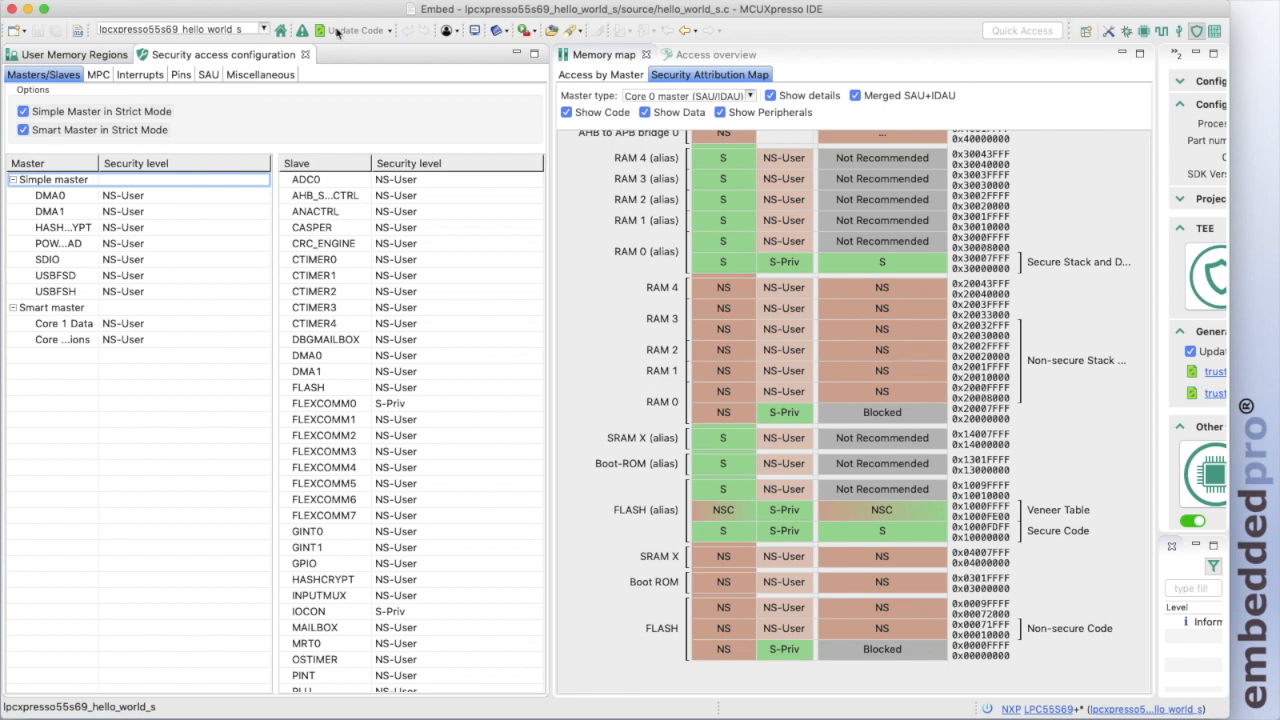
# - Start Update Code to list the generated files awaiting changes
pyautogui.click(354, 30)
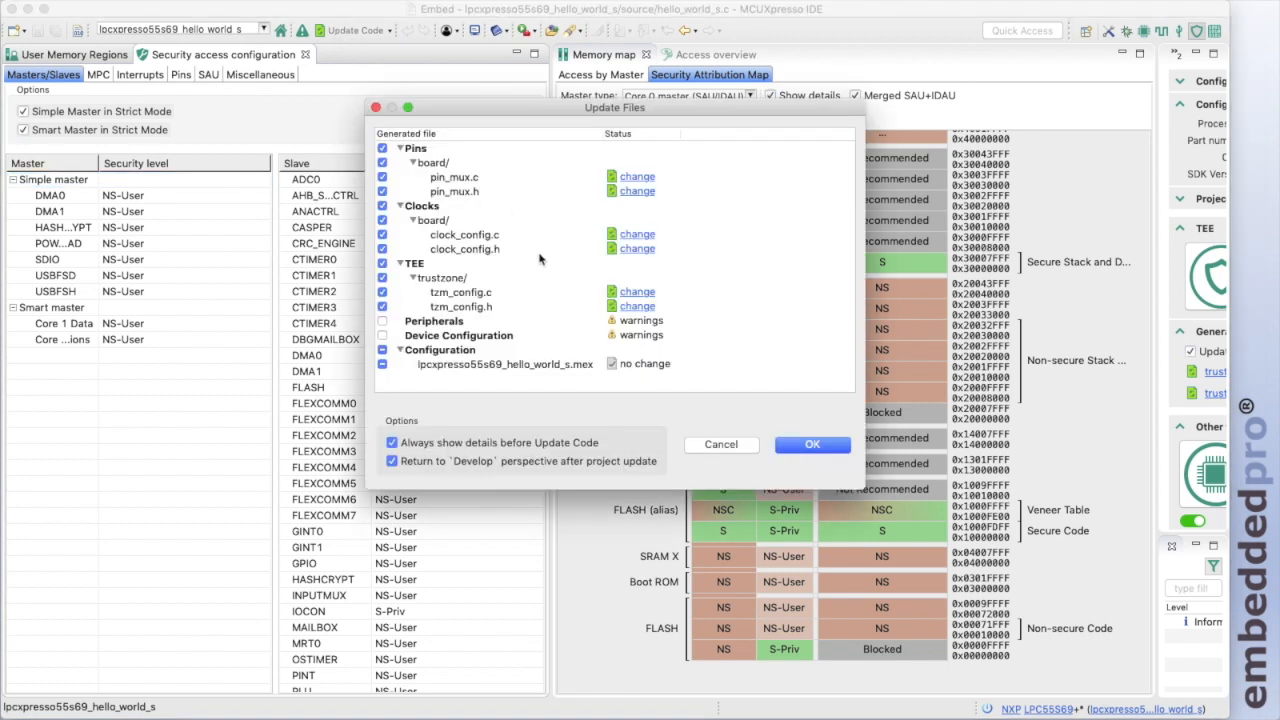
pyautogui.moveTo(436, 300)
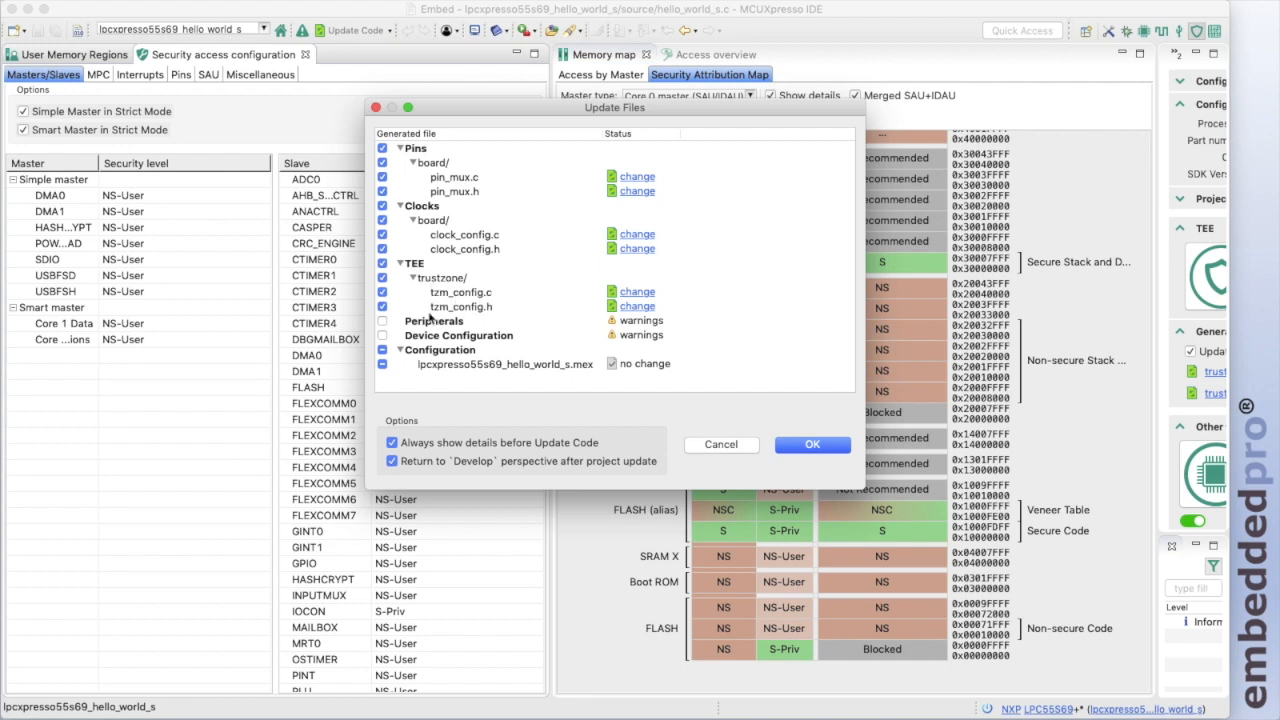
pyautogui.moveTo(488, 316)
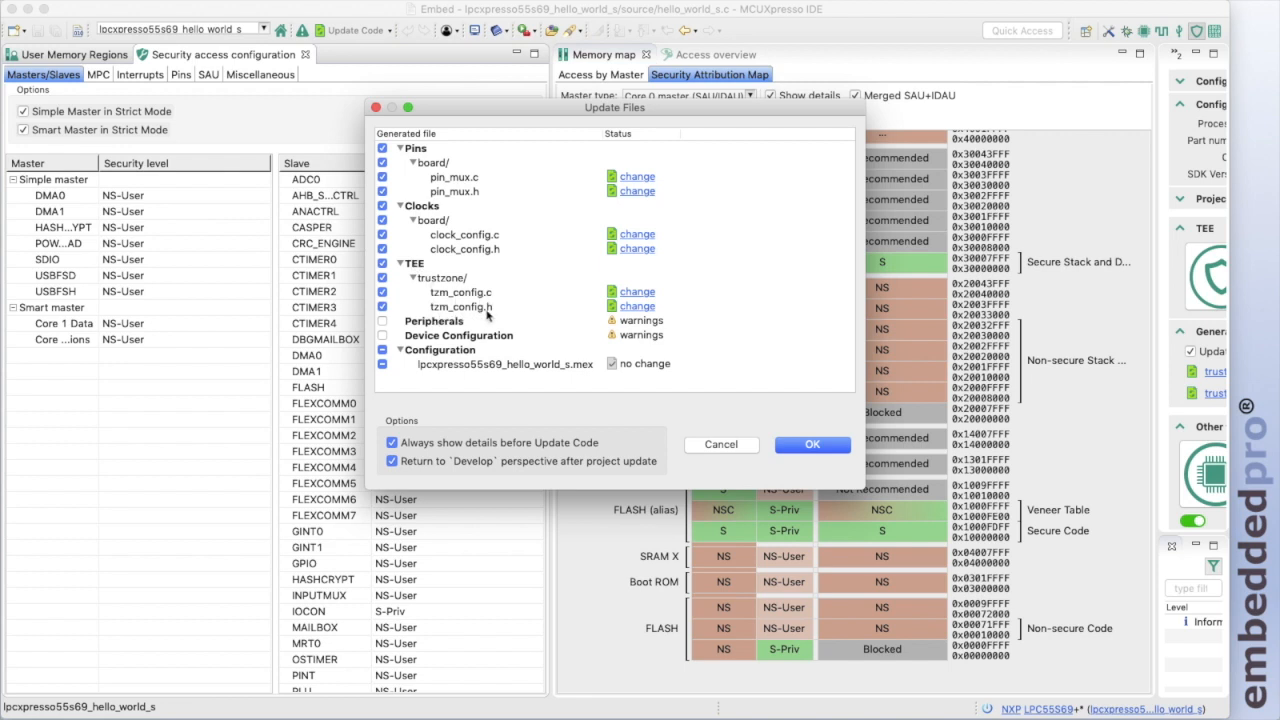
# - Confirm the Update Files dialog to regenerate pin, clock and TrustZone sources
pyautogui.click(812, 444)
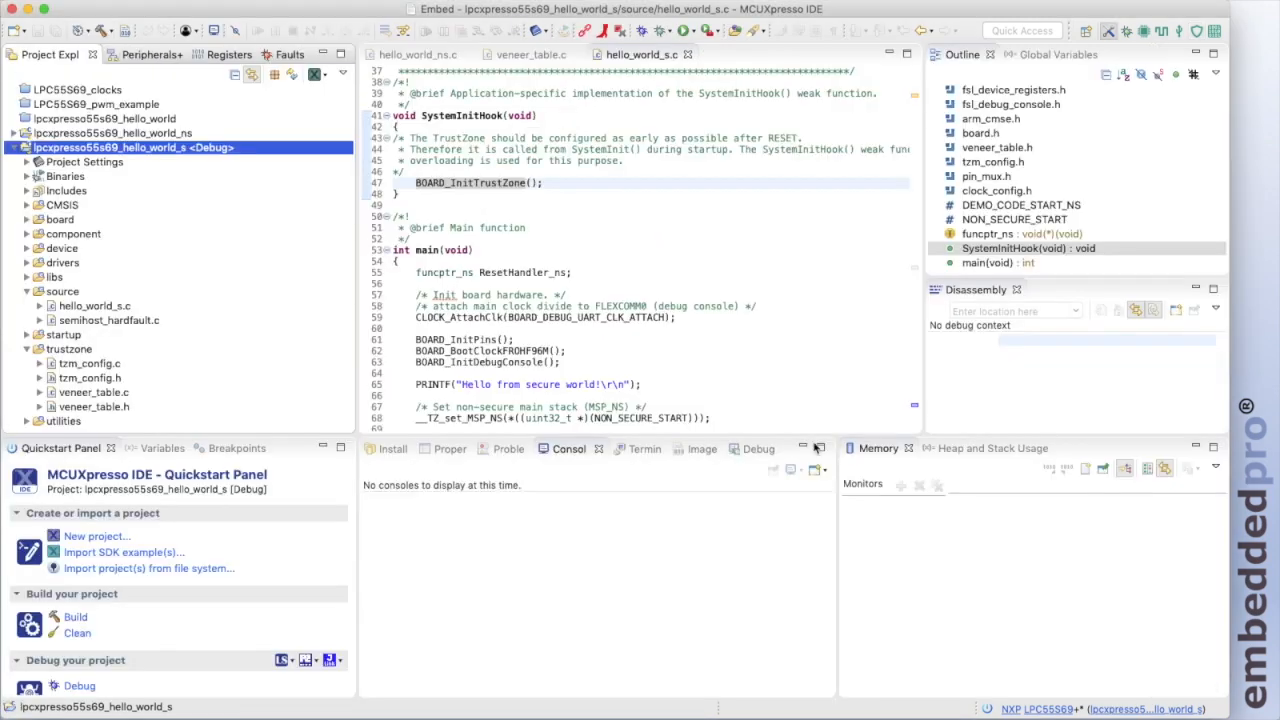
pyautogui.moveTo(750, 200)
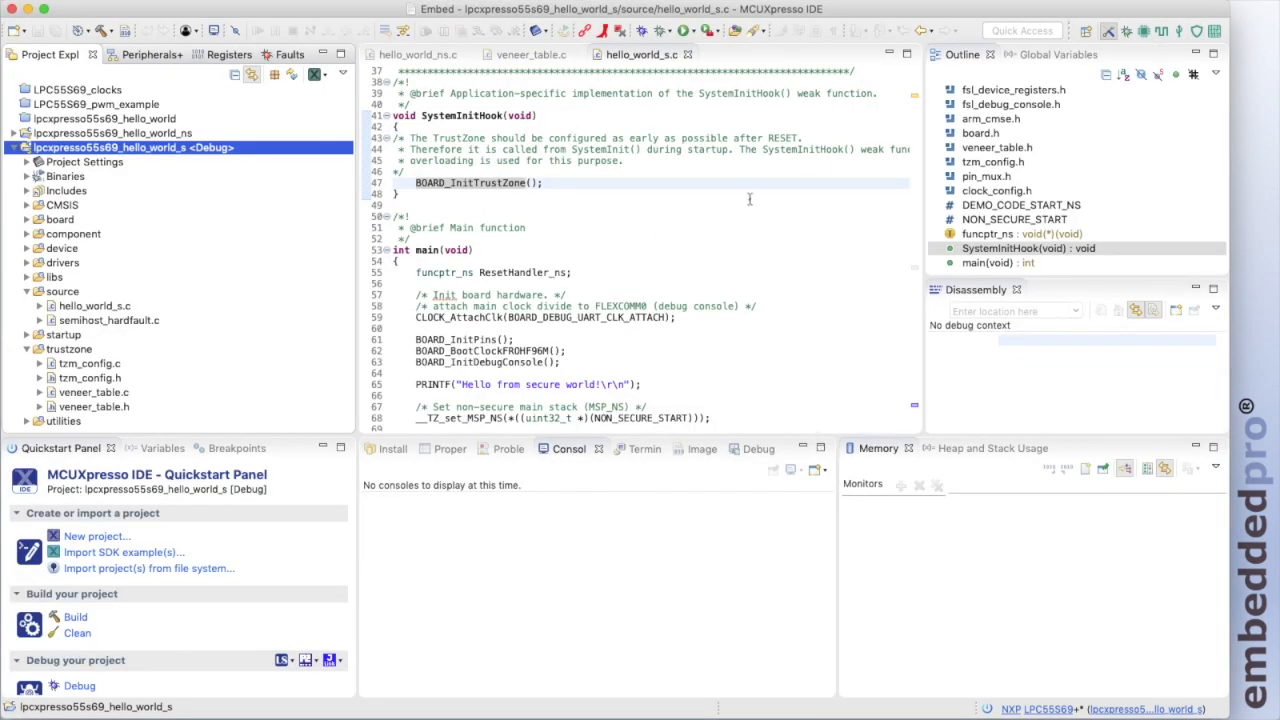
pyautogui.moveTo(518, 198)
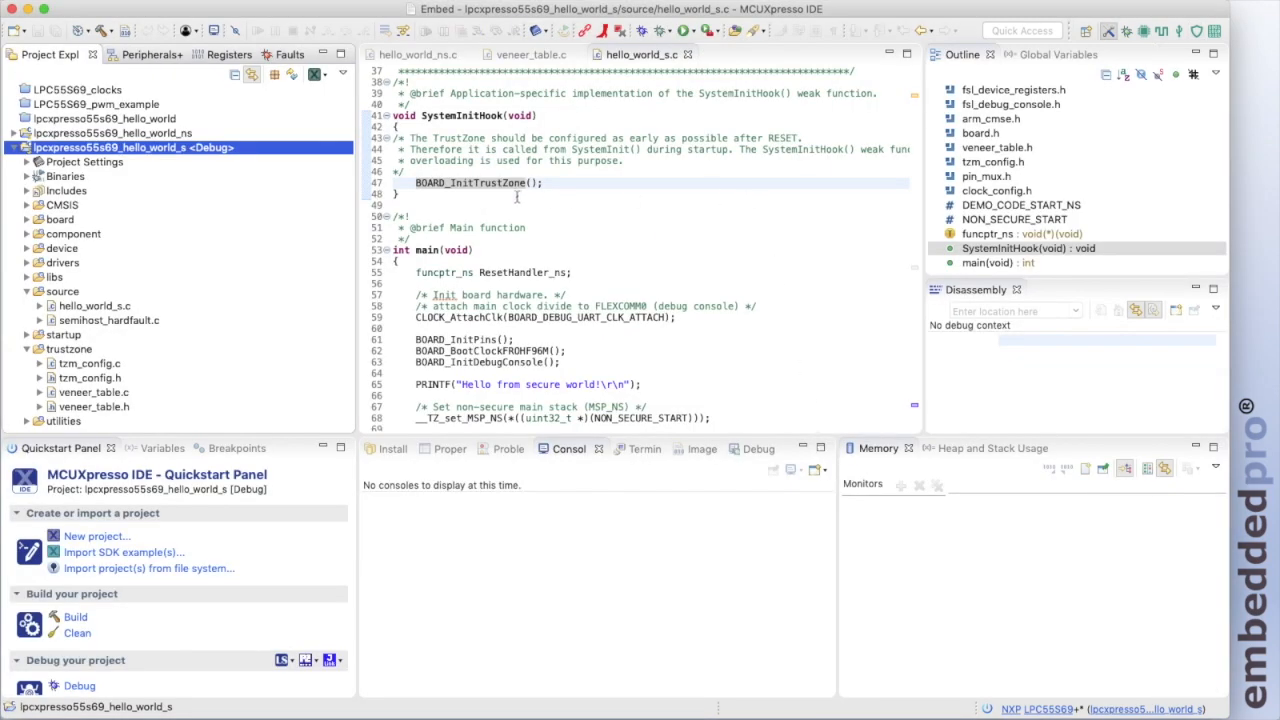
pyautogui.moveTo(270, 288)
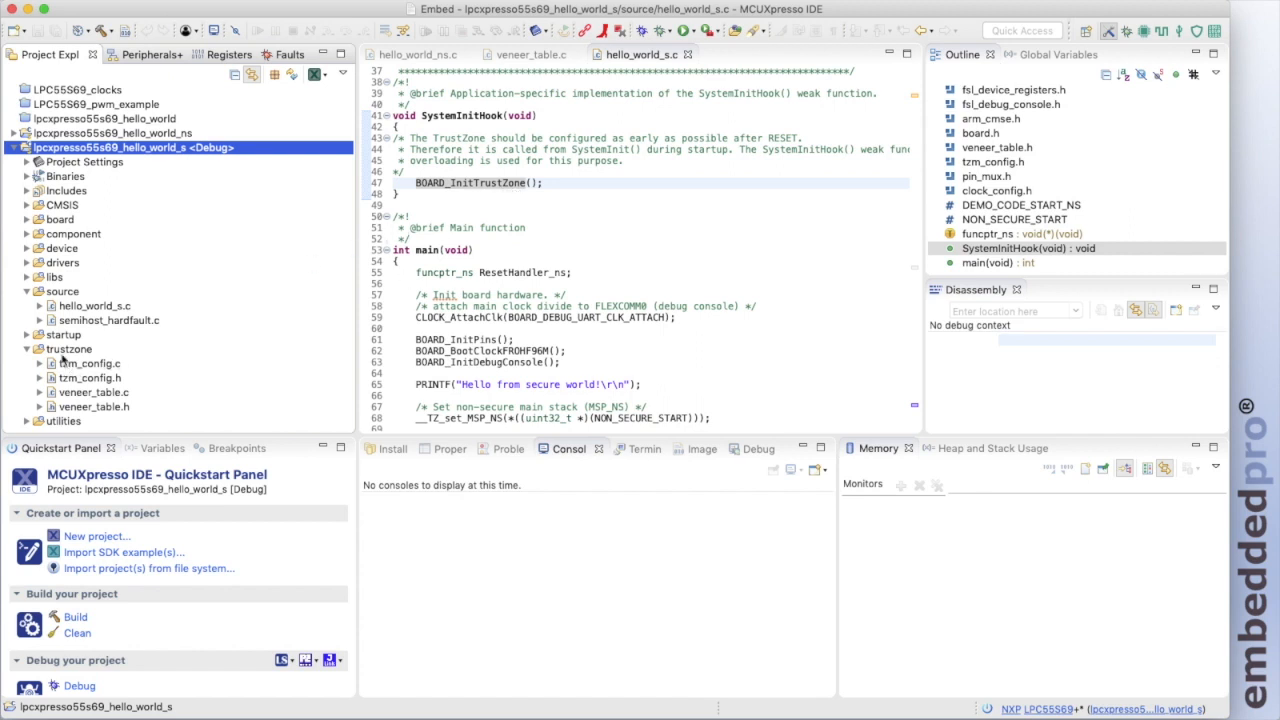
pyautogui.moveTo(122, 362)
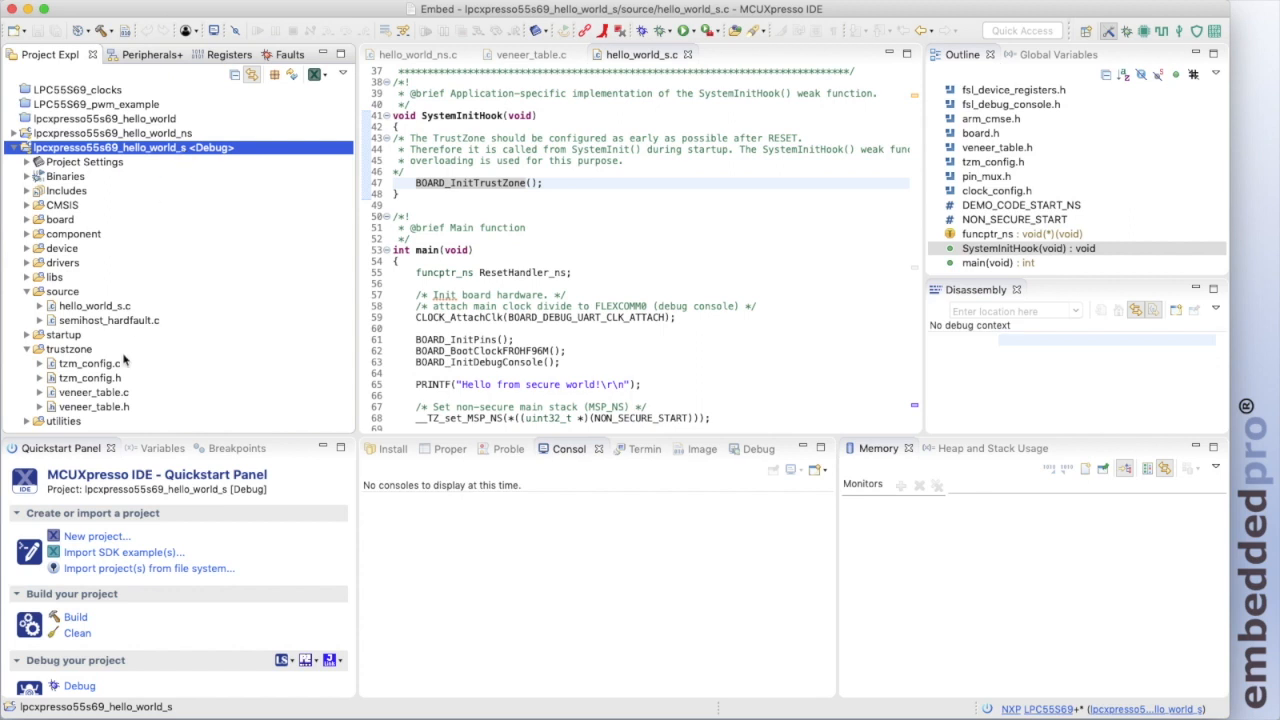
pyautogui.moveTo(84, 404)
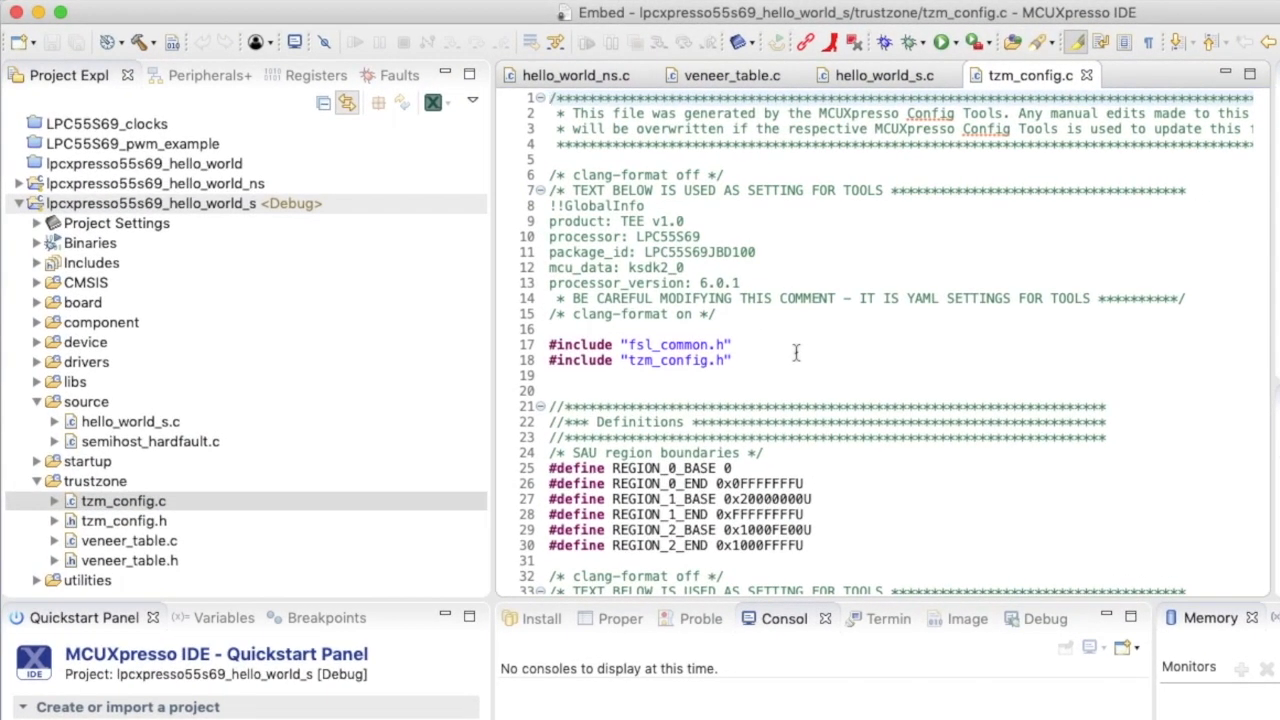
# - Scroll tzm_config.c down to the SAU region register writes in BOARD_InitTrustZone
pyautogui.scroll(-3)
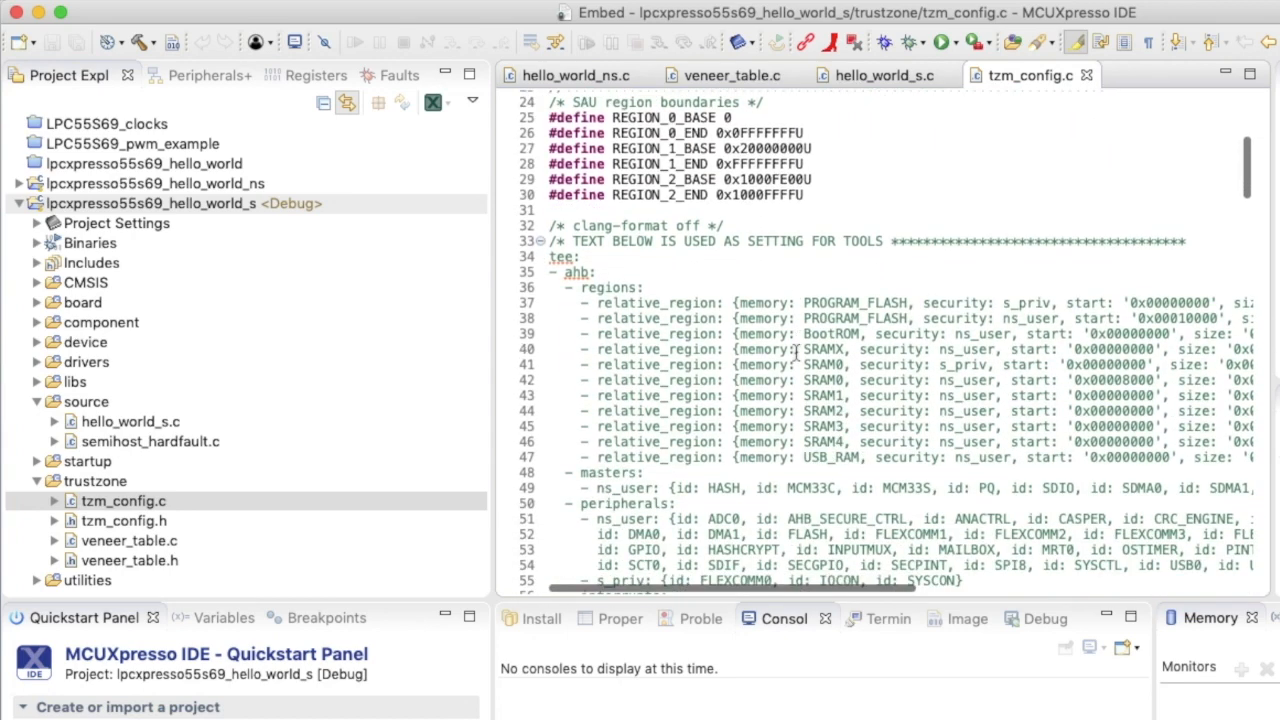
pyautogui.scroll(-3)
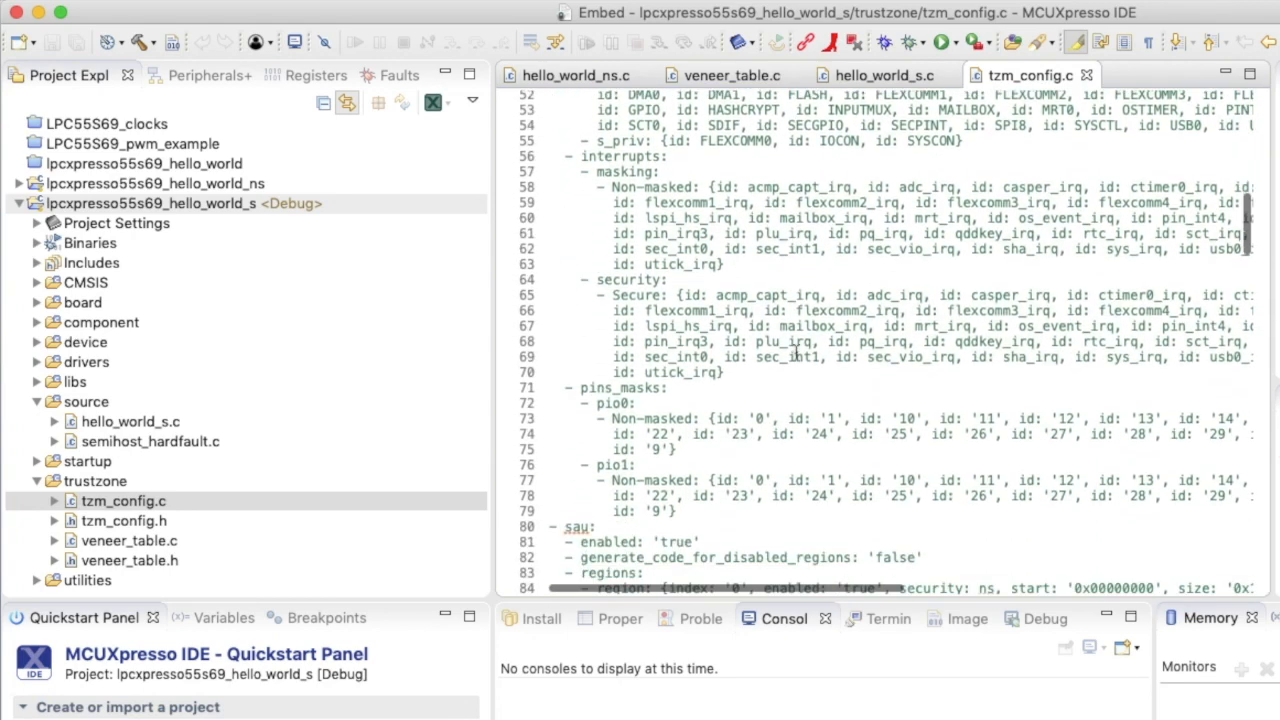
pyautogui.scroll(-3)
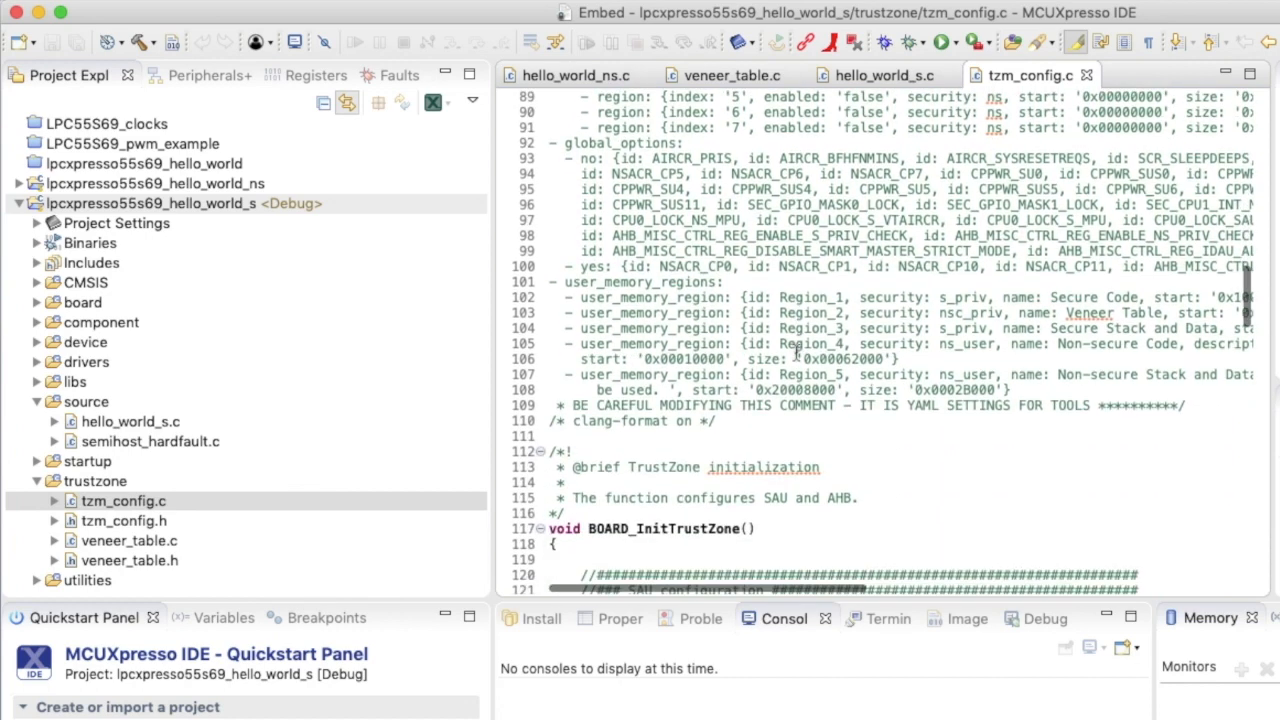
pyautogui.scroll(-3)
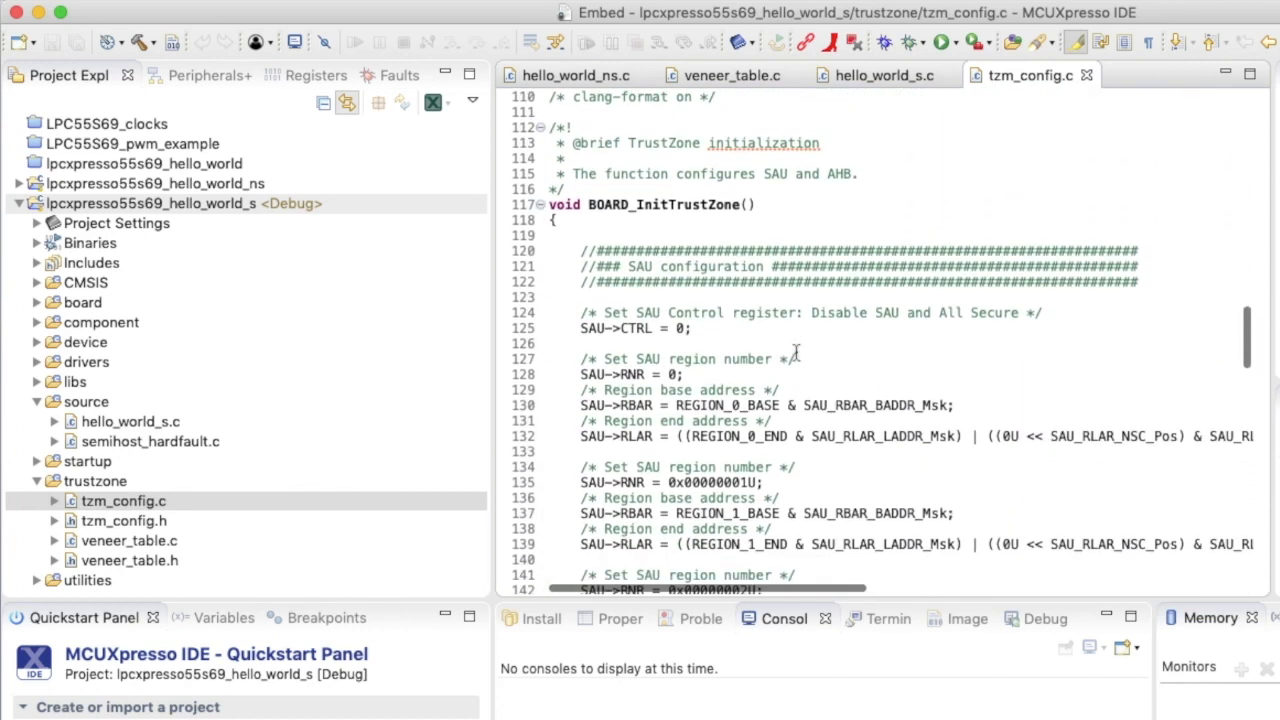
pyautogui.moveTo(644, 204)
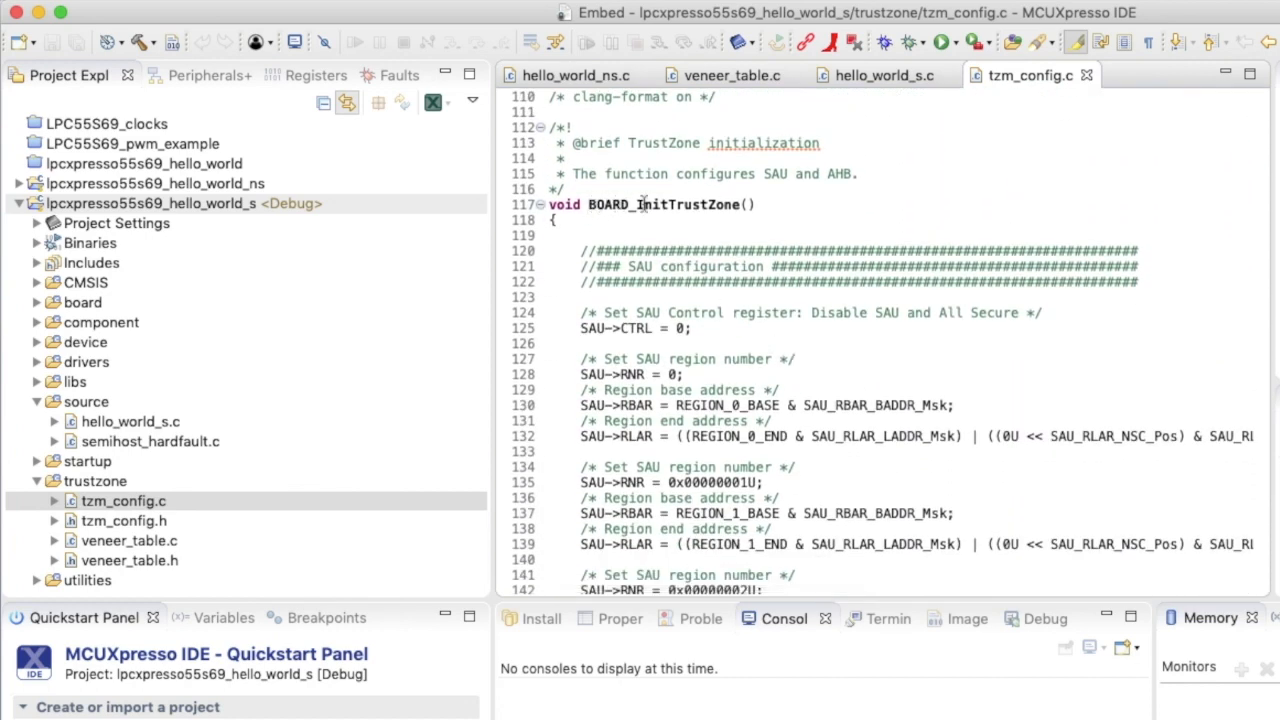
pyautogui.scroll(-3)
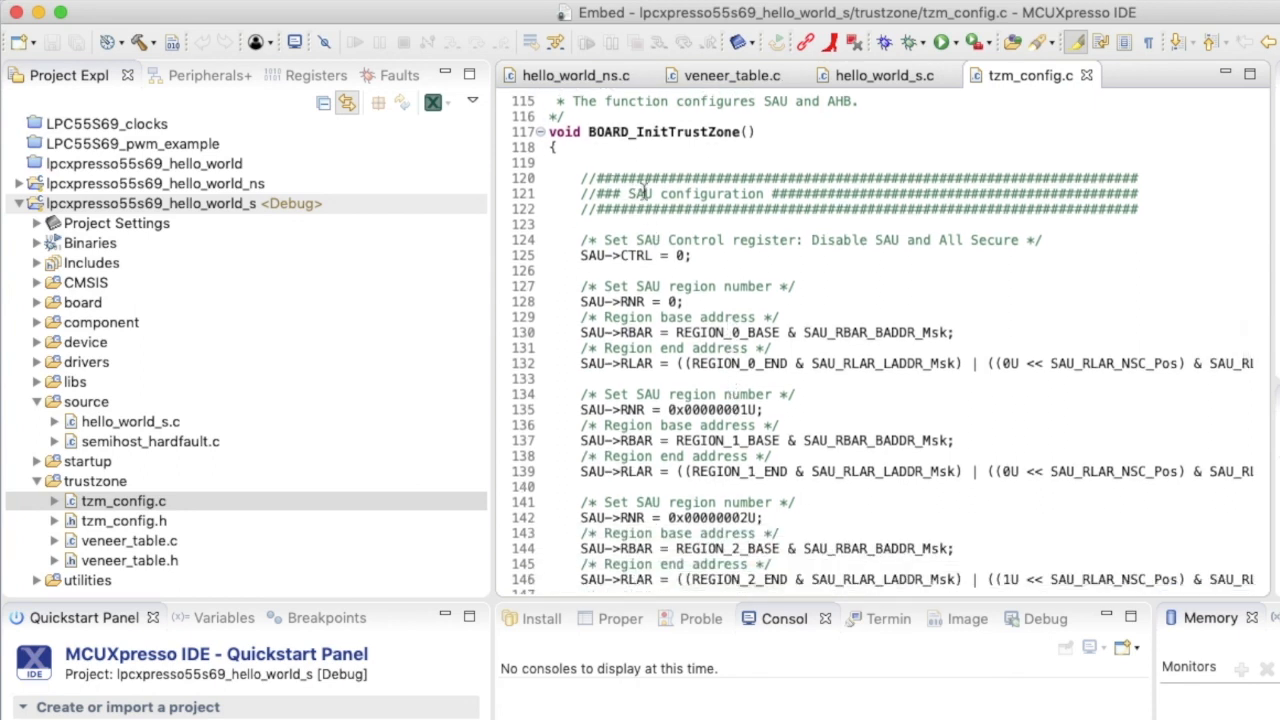
pyautogui.scroll(-3)
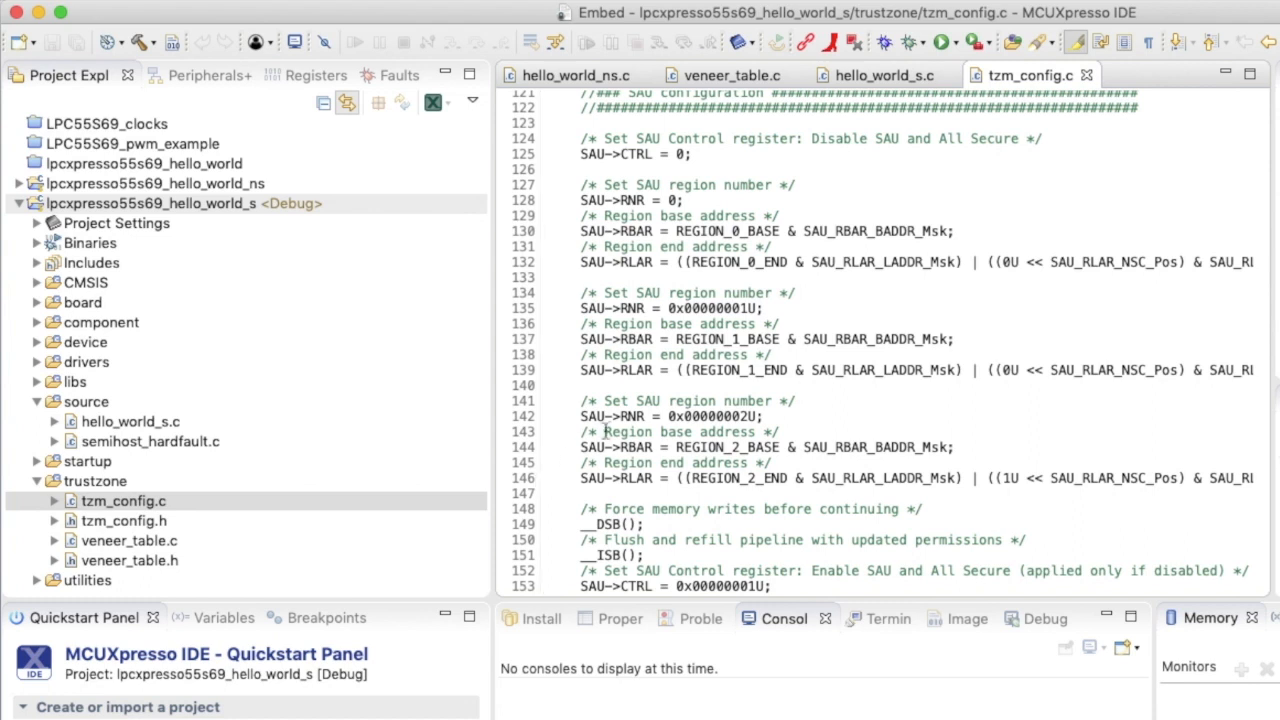
pyautogui.moveTo(650, 400)
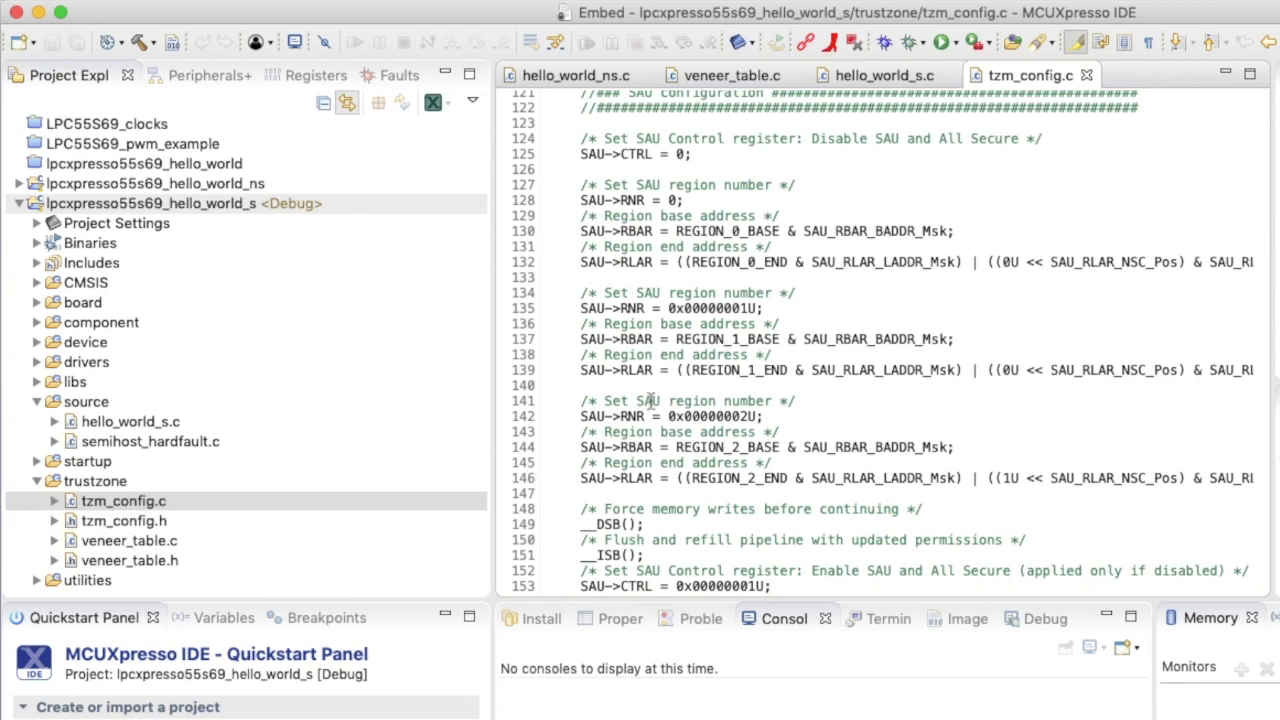